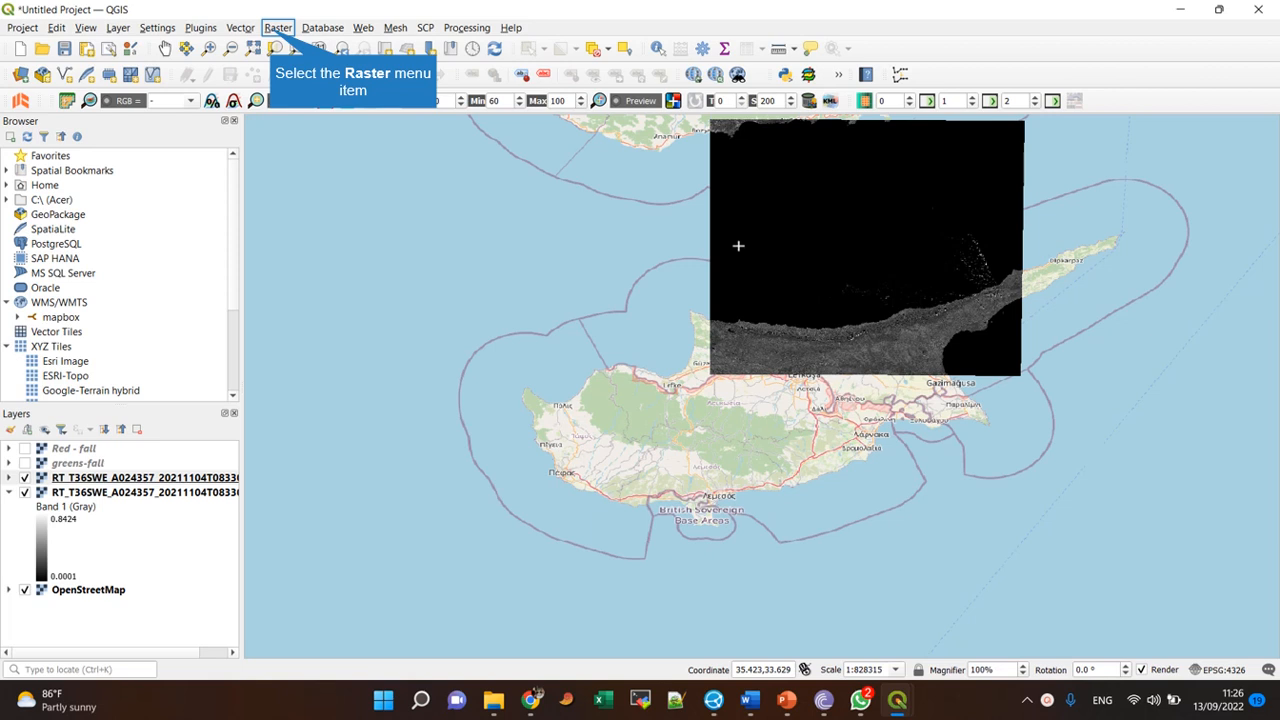
mouse_move(874, 298)
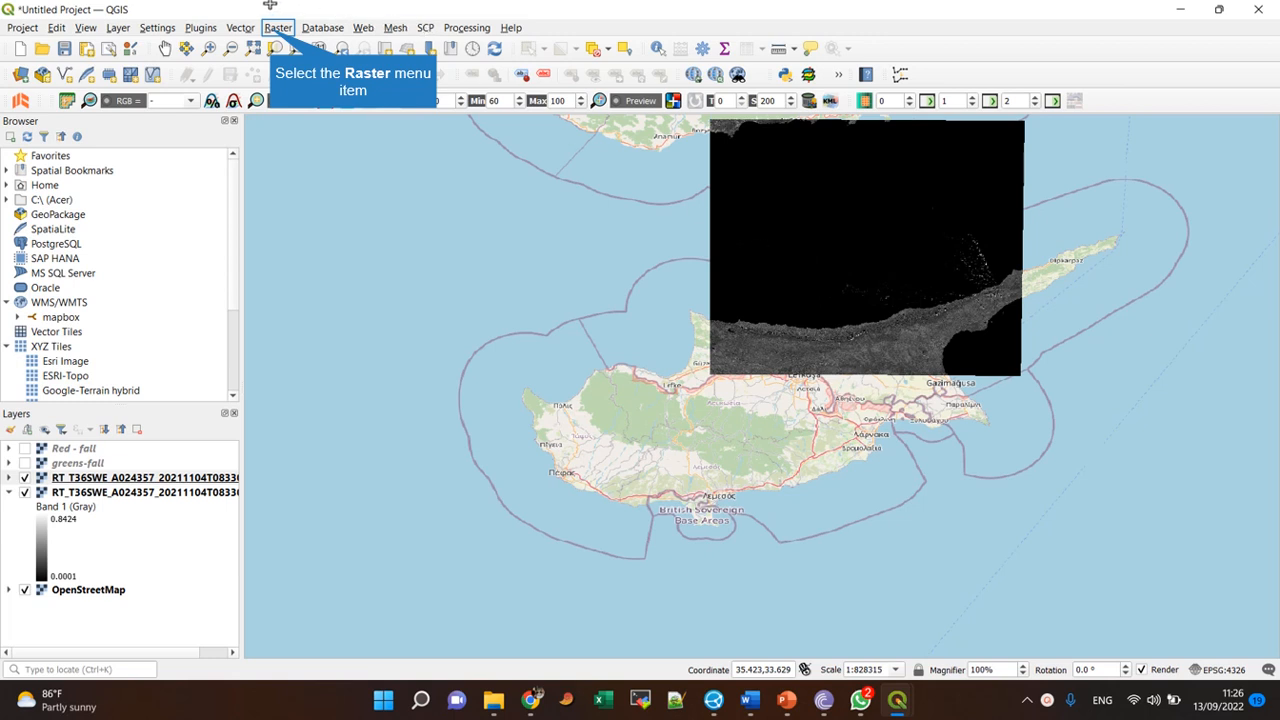
Launch the Raster Calculator from the Raster menu.
click(278, 27)
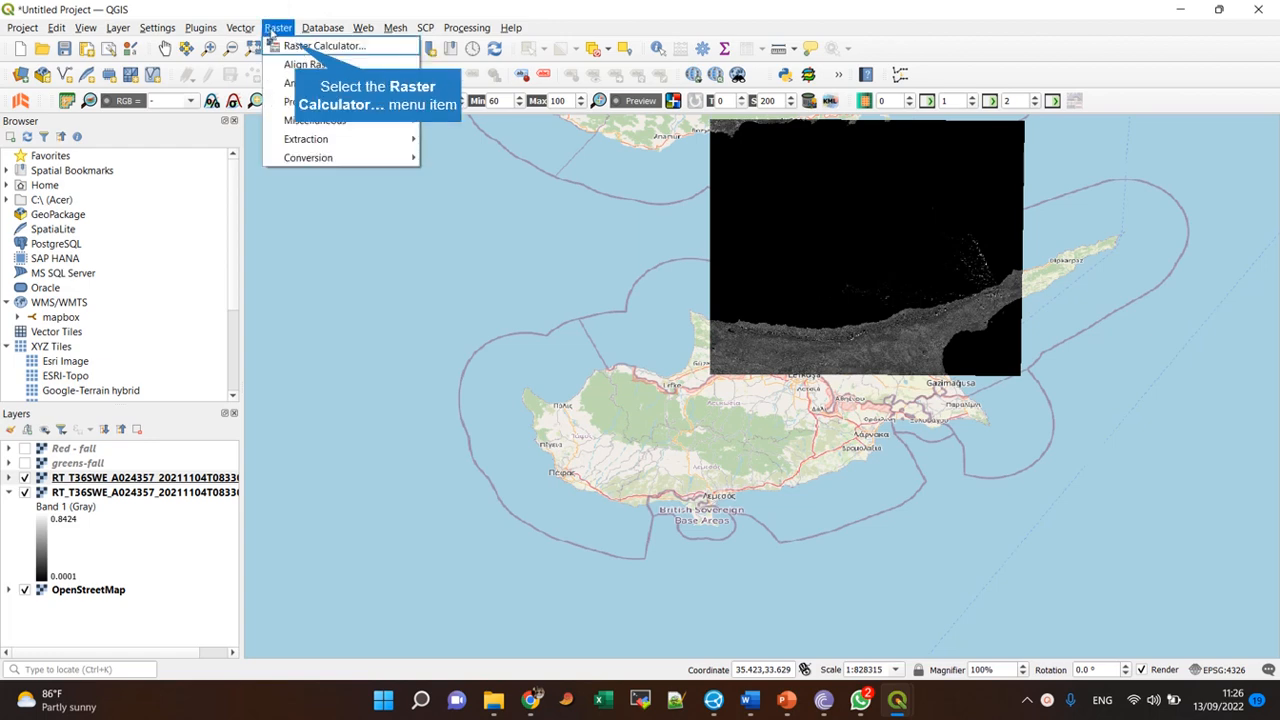
click(323, 45)
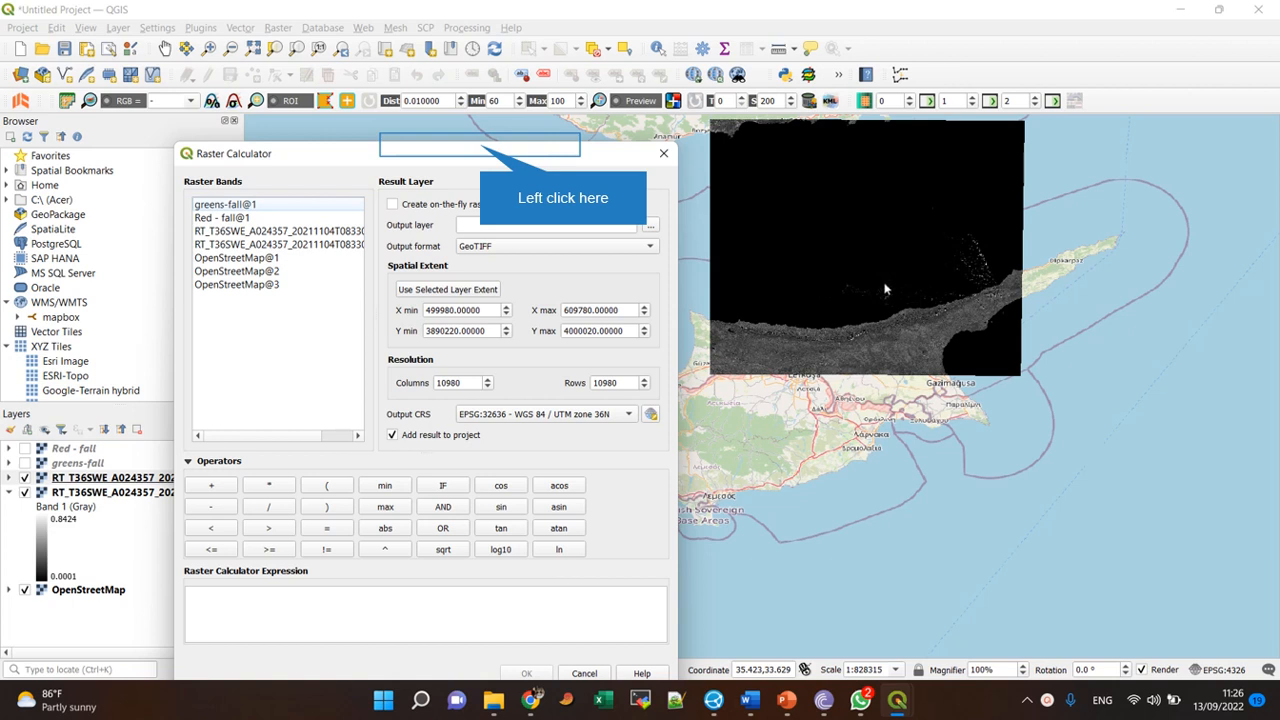
mouse_move(922, 270)
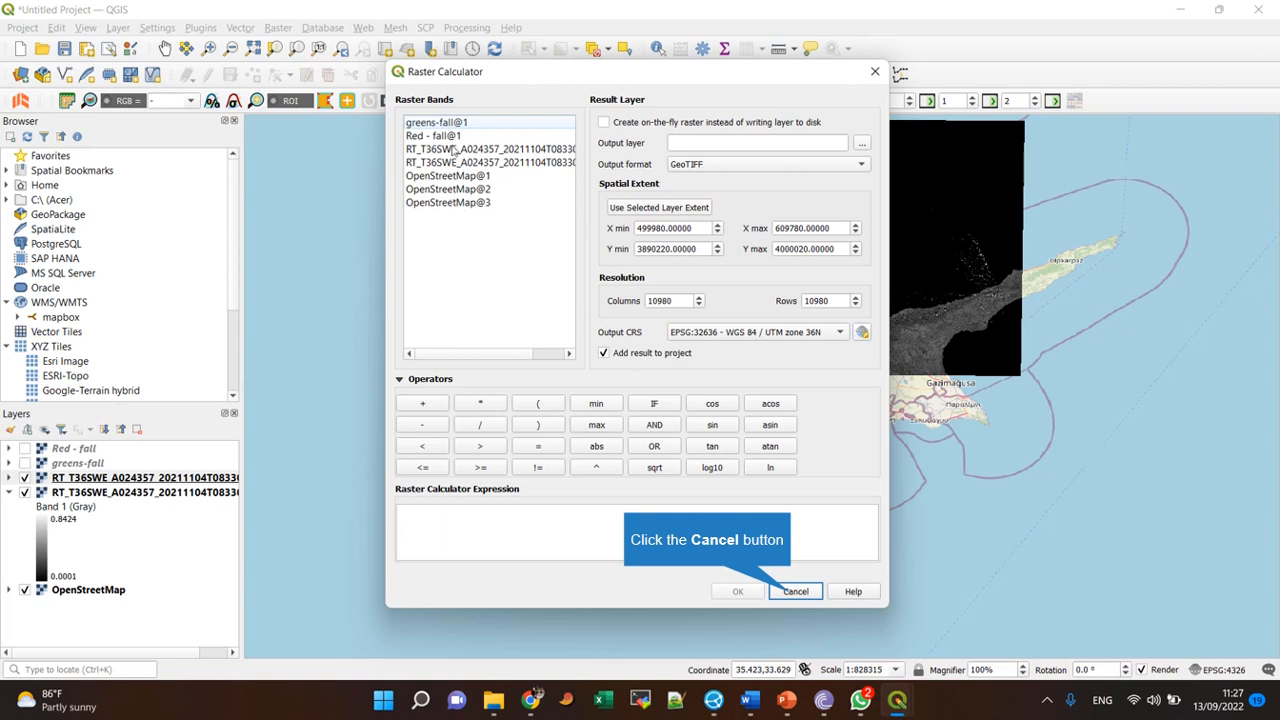
mouse_move(284, 377)
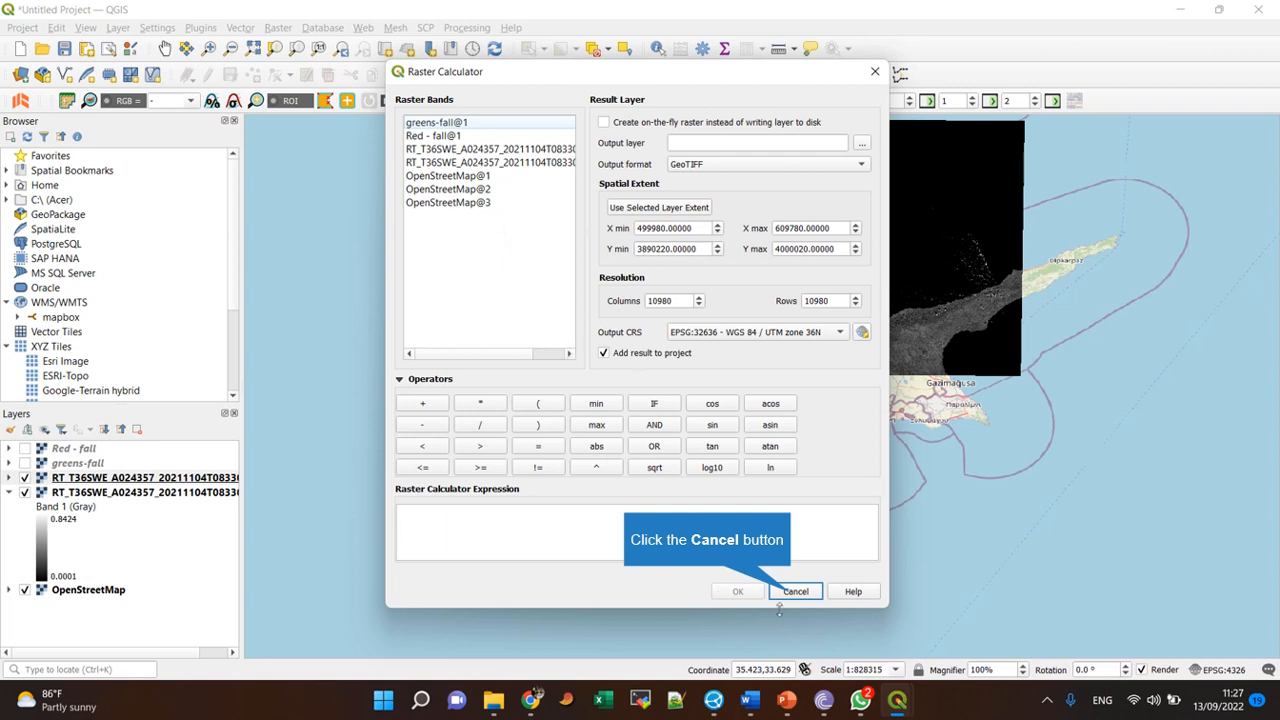
Cancel the Raster Calculator and uncheck the second RT_T36SWE band layer.
click(795, 591)
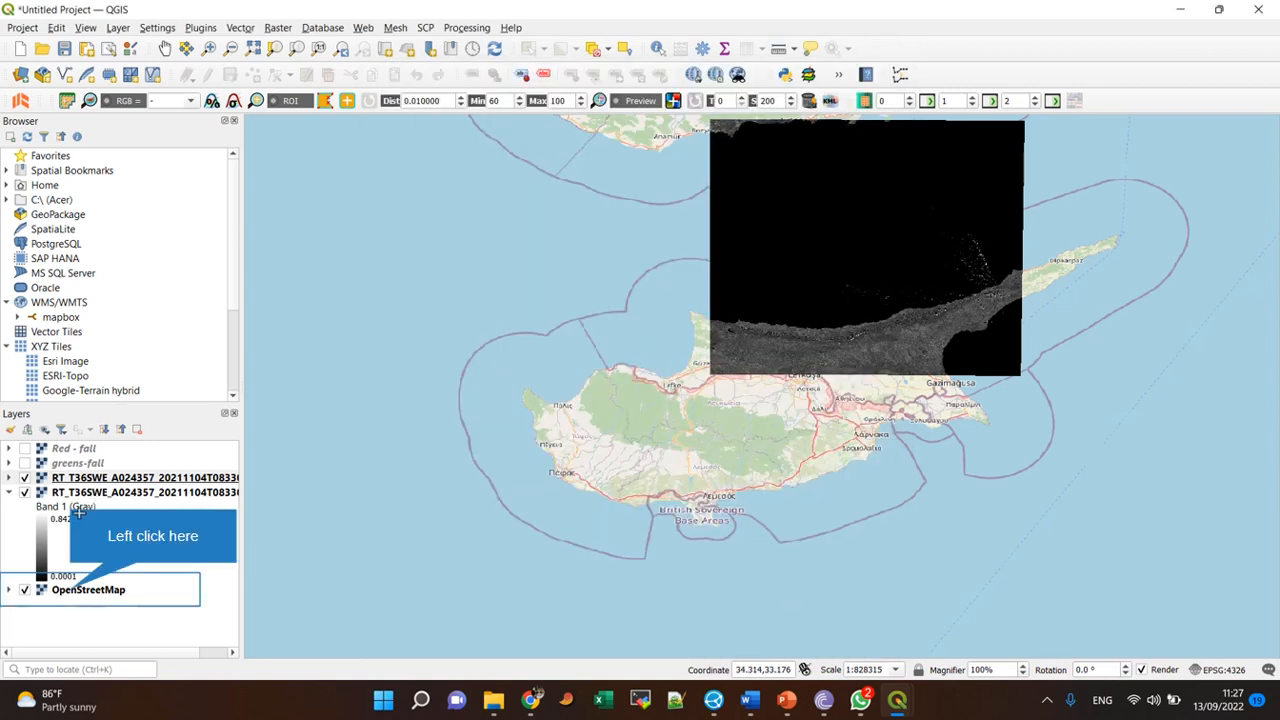
click(88, 589)
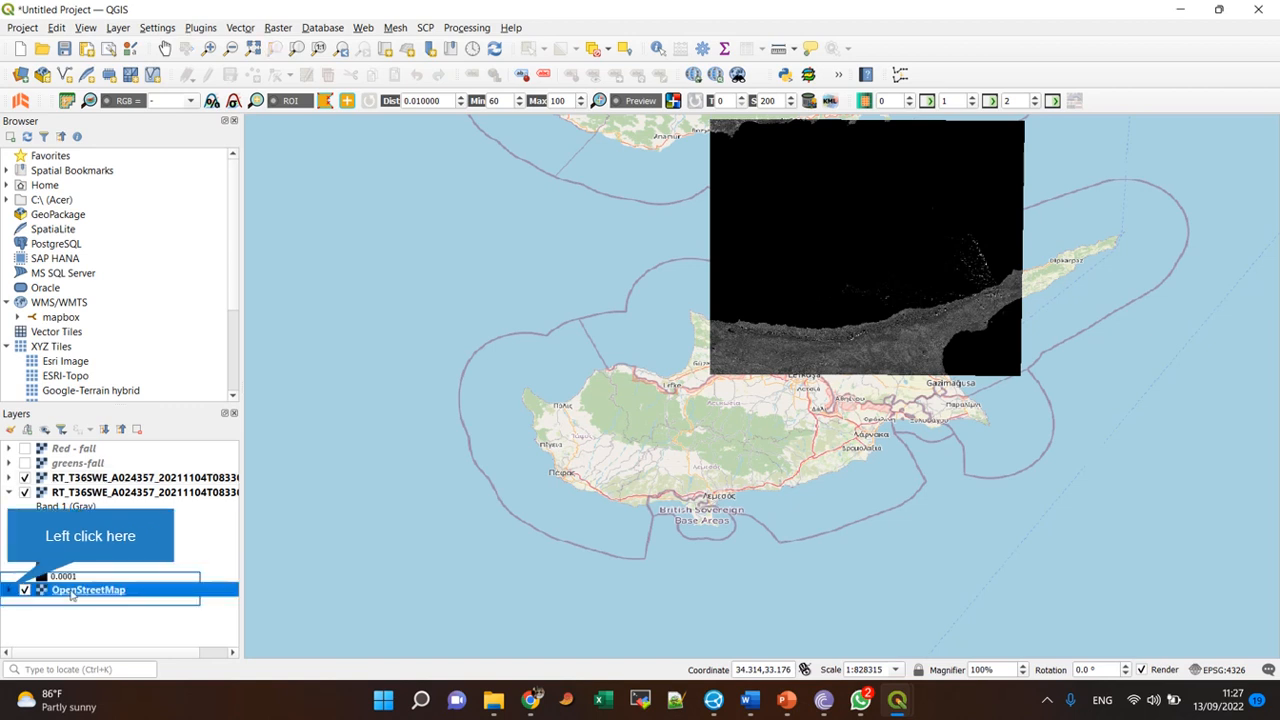
click(9, 589)
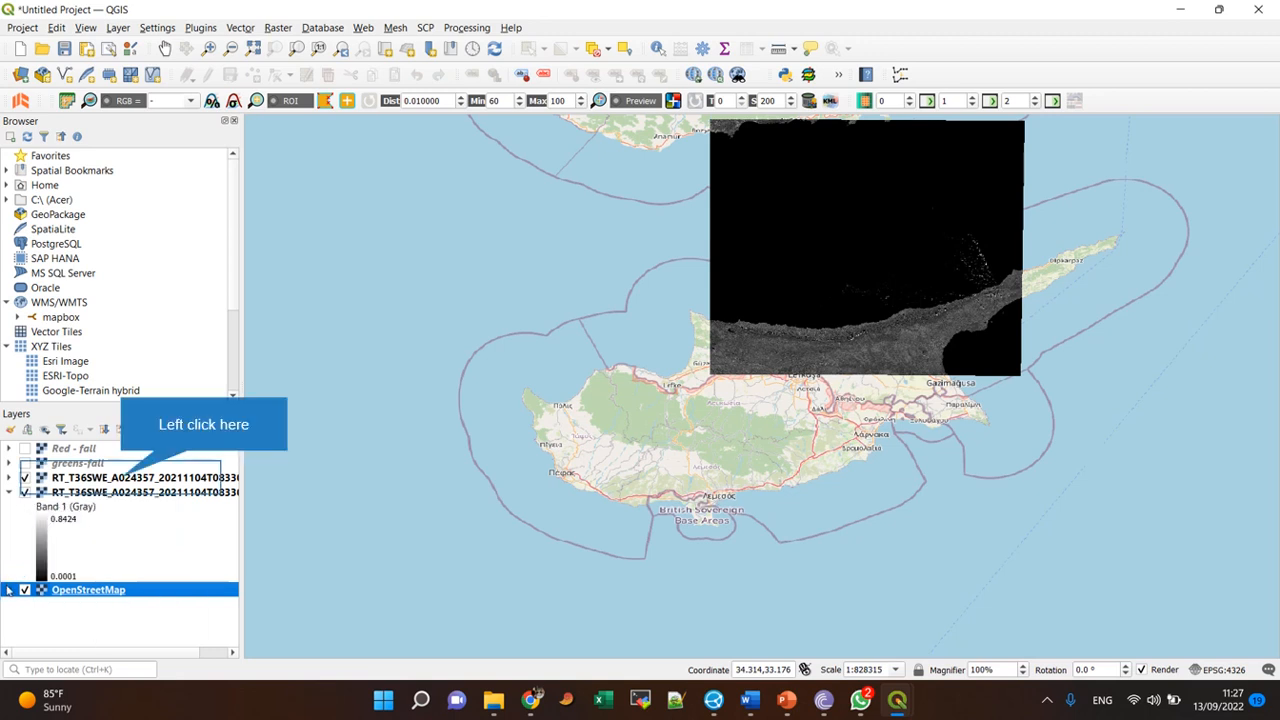
right_click(140, 477)
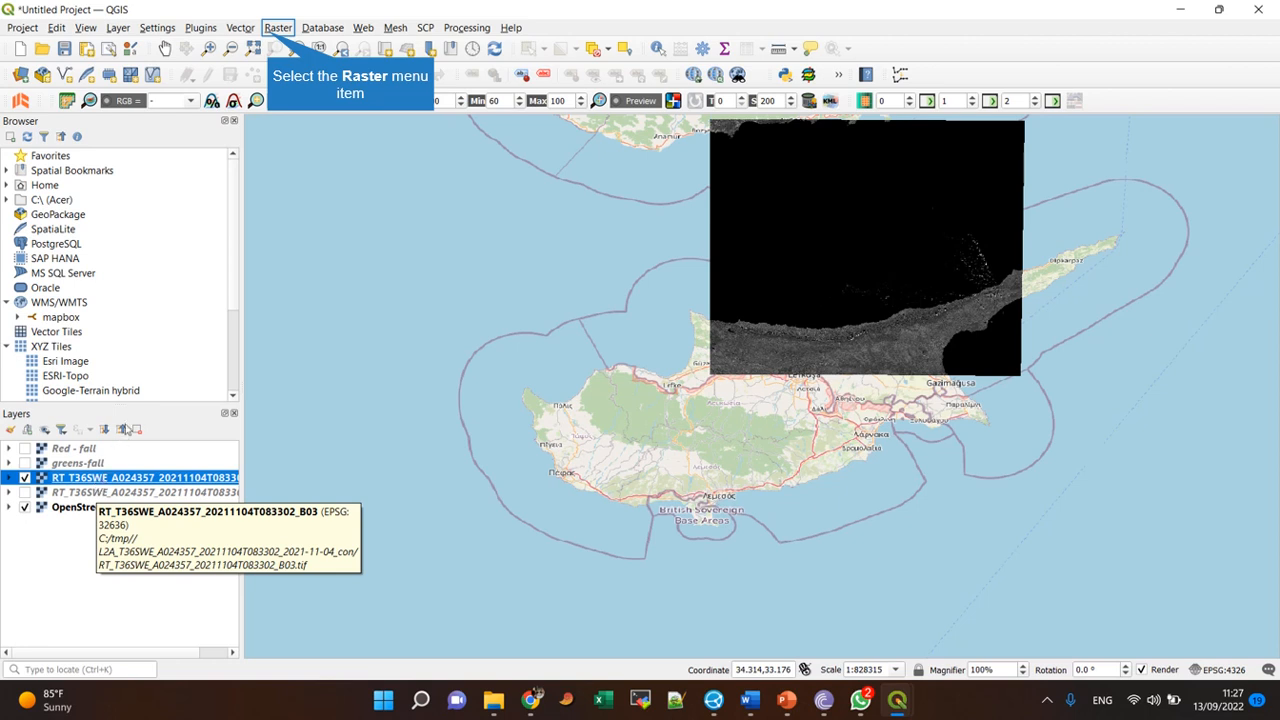
mouse_move(233, 208)
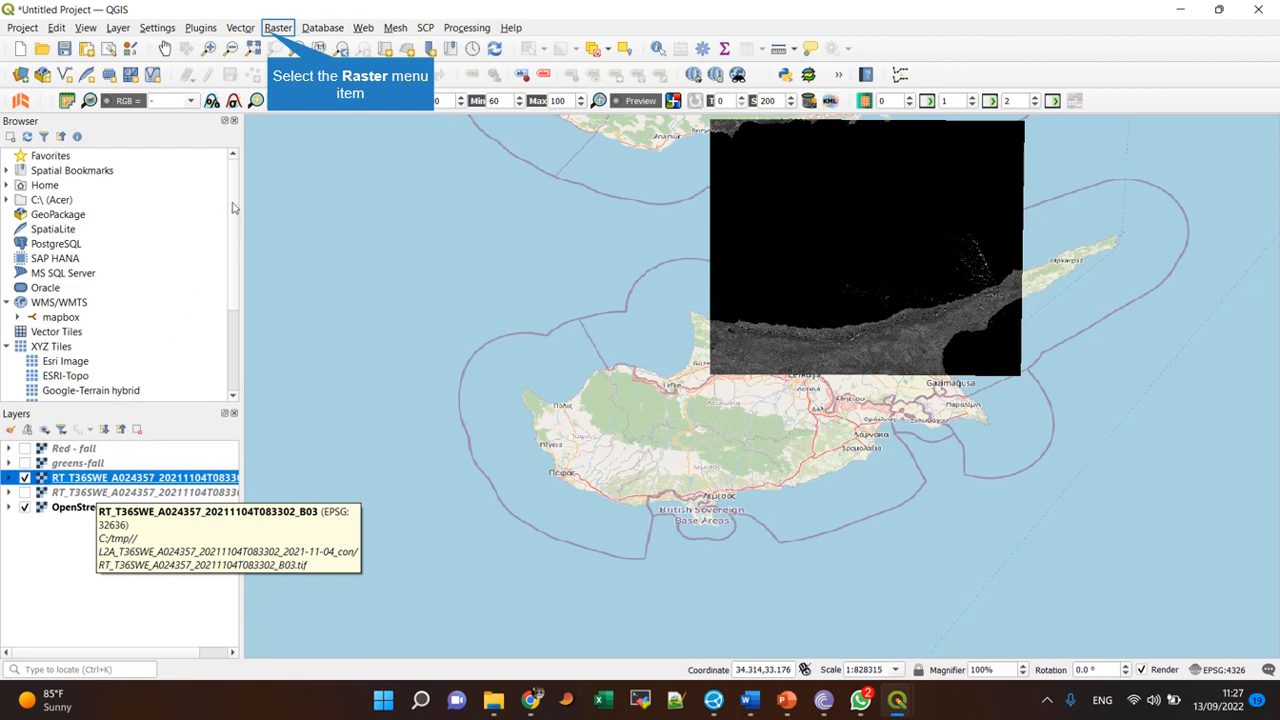
Reopen Raster Calculator and enter the expression 'RT_T36SWE…B03@1 +'.
click(278, 27)
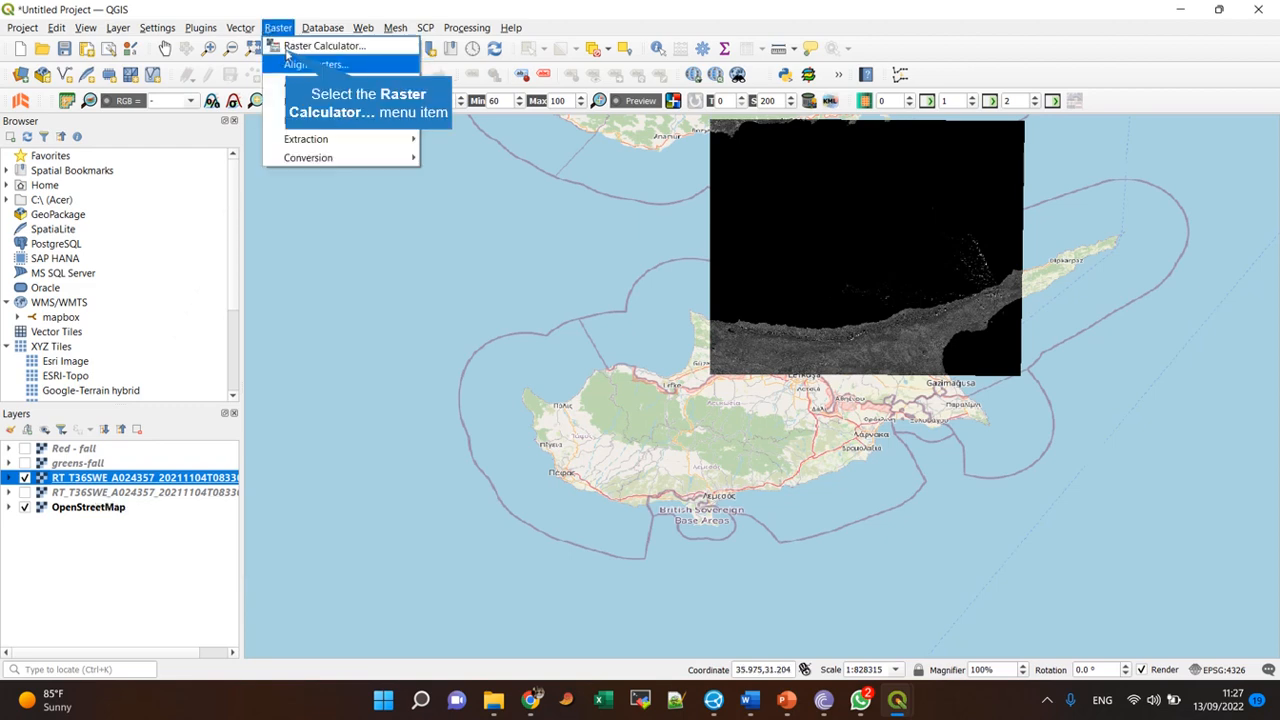
click(323, 45)
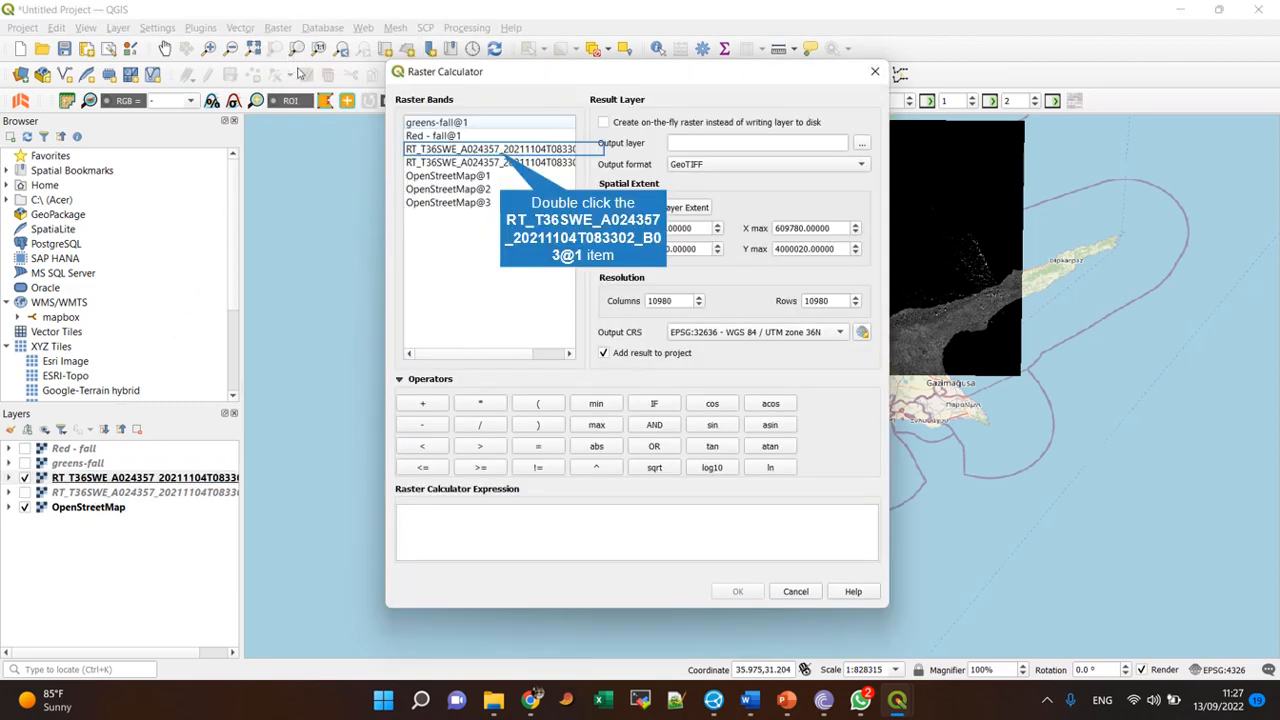
mouse_move(330, 120)
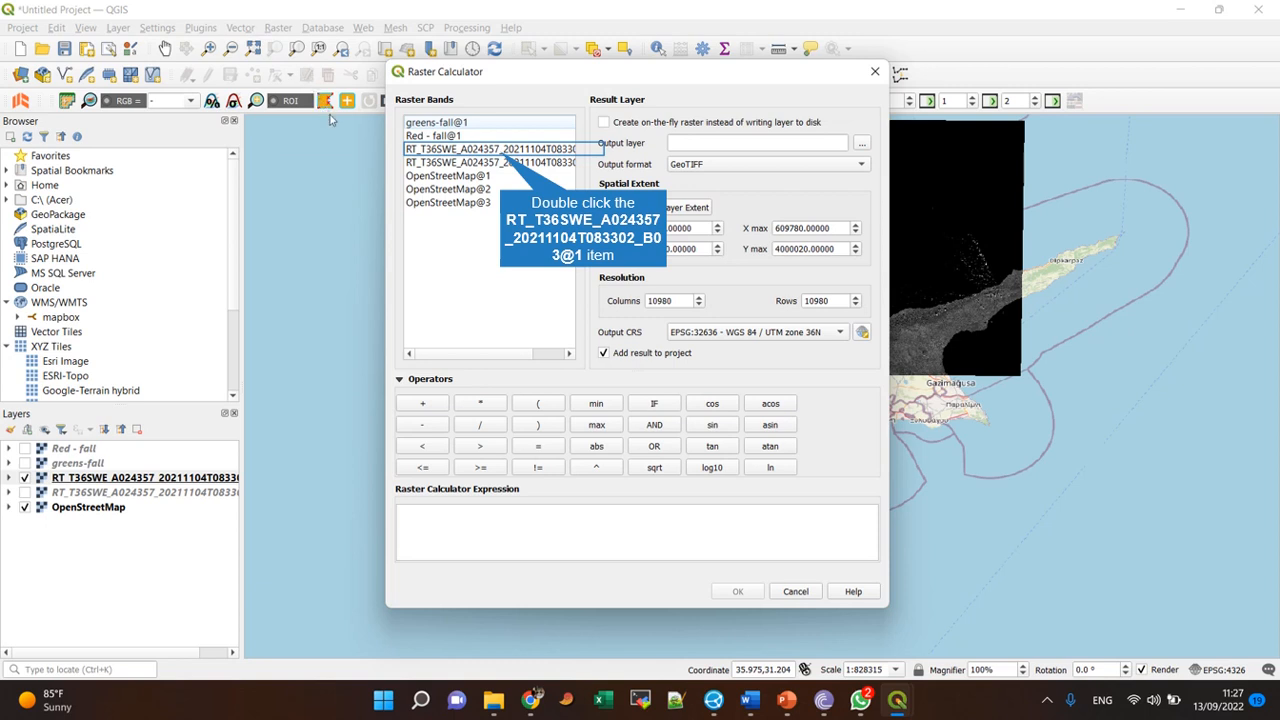
mouse_move(667, 568)
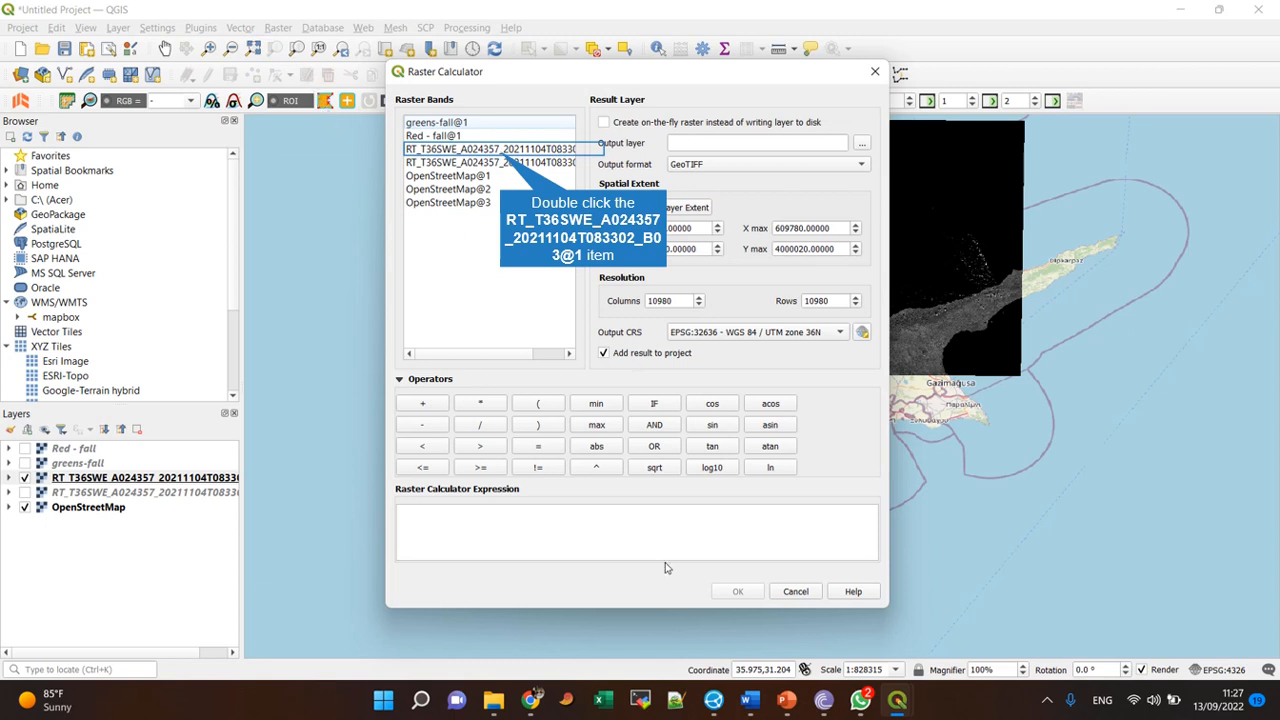
mouse_move(713, 404)
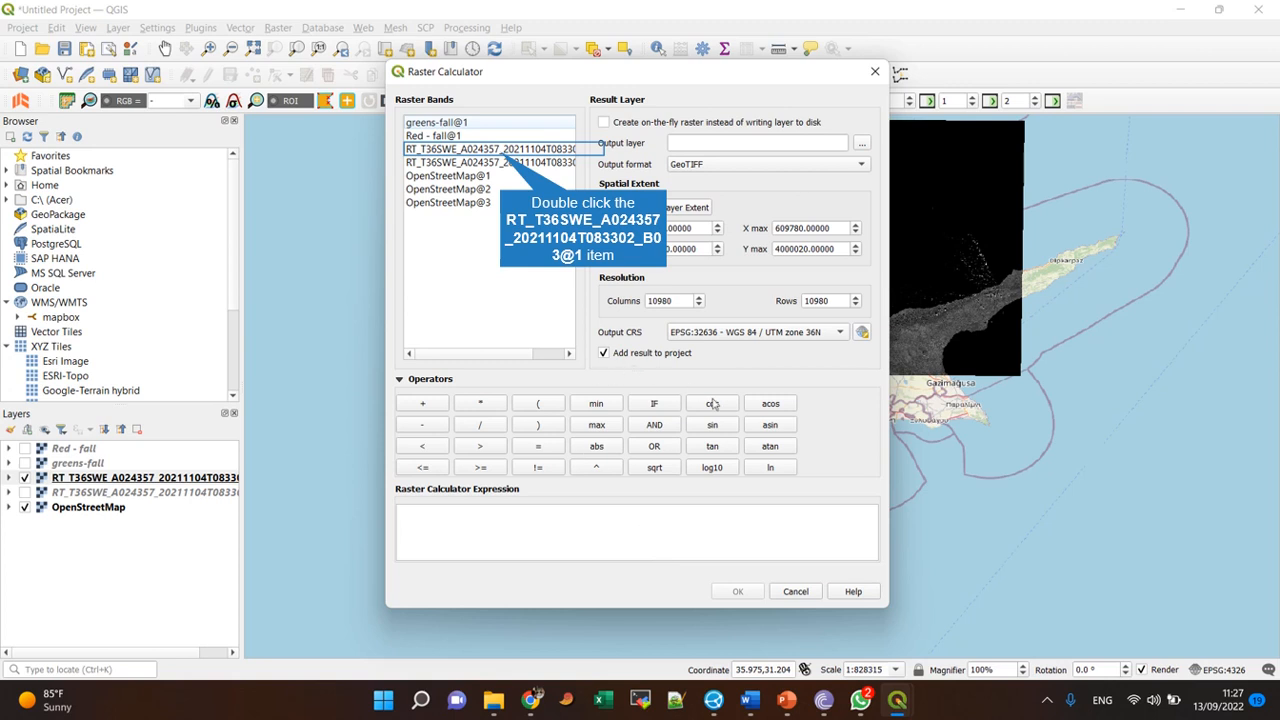
mouse_move(596, 393)
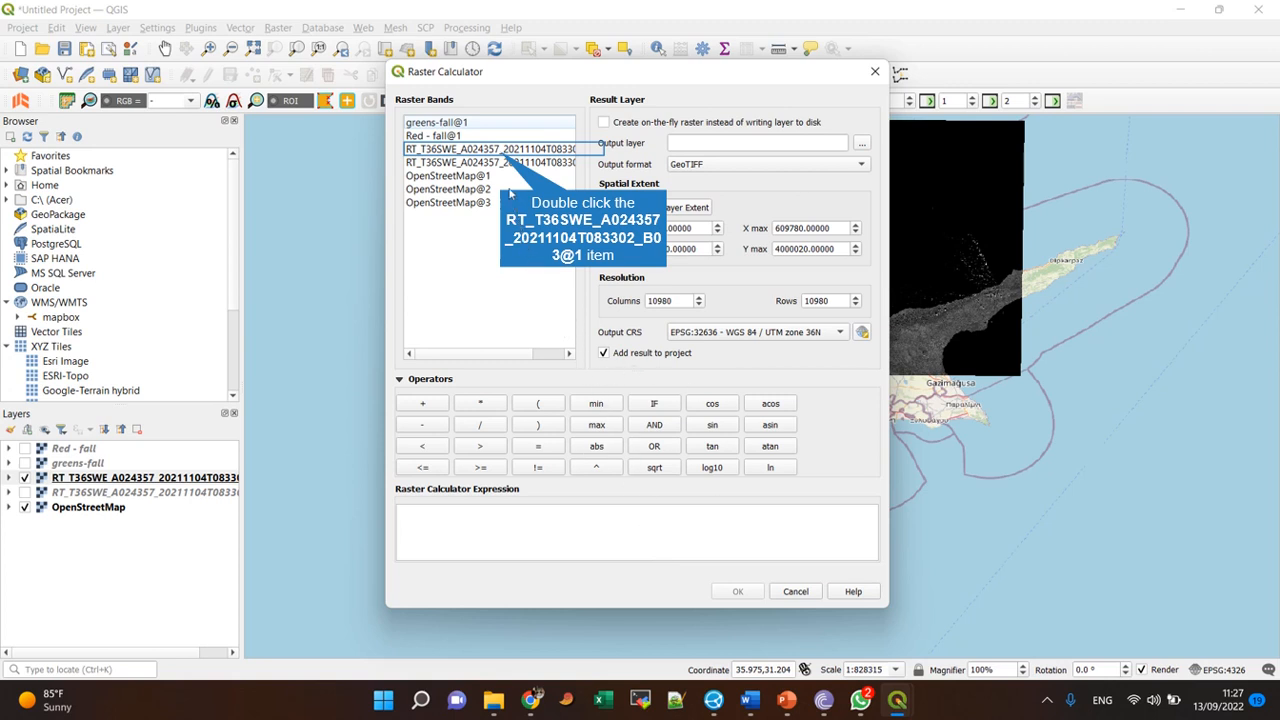
double_click(490, 148)
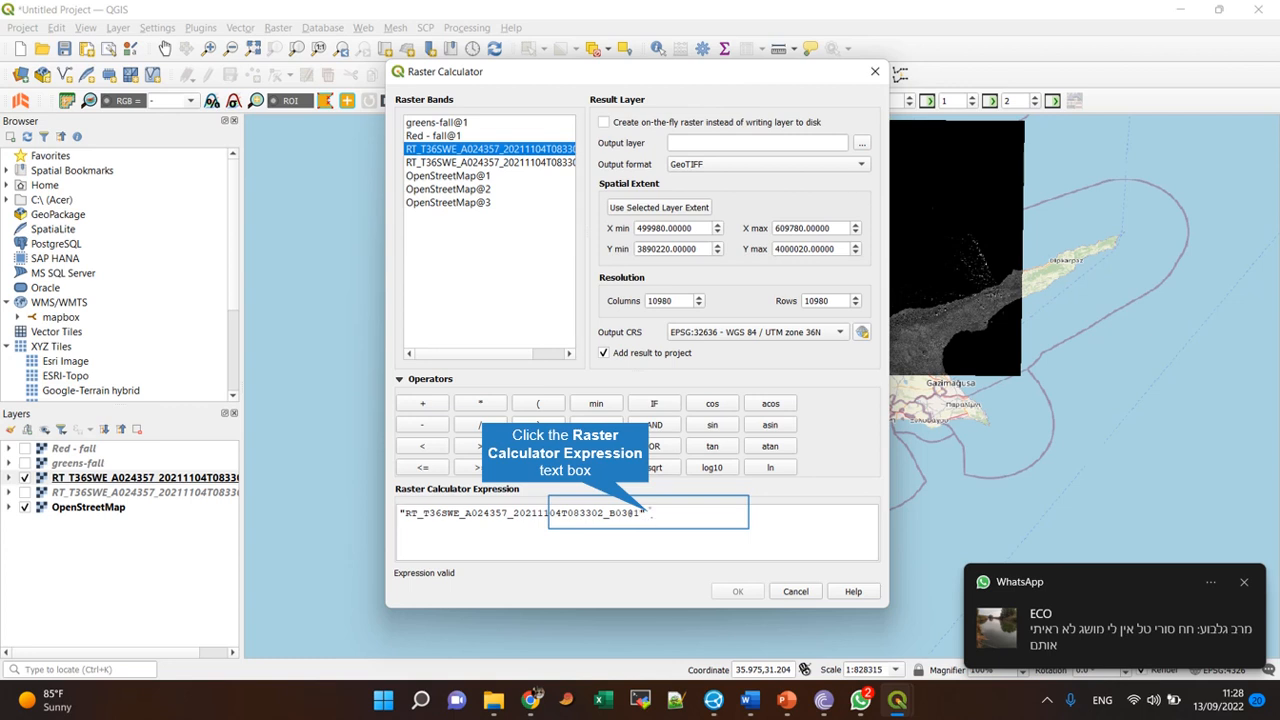
text(+)
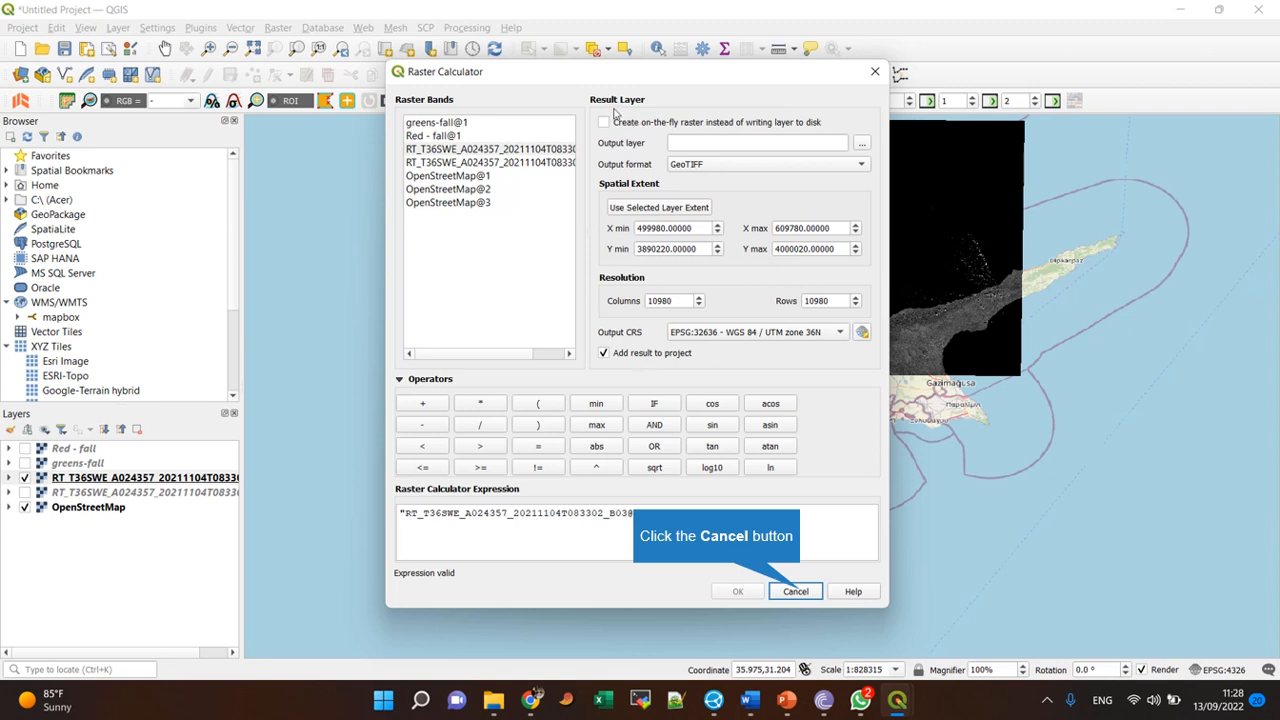
mouse_move(630, 110)
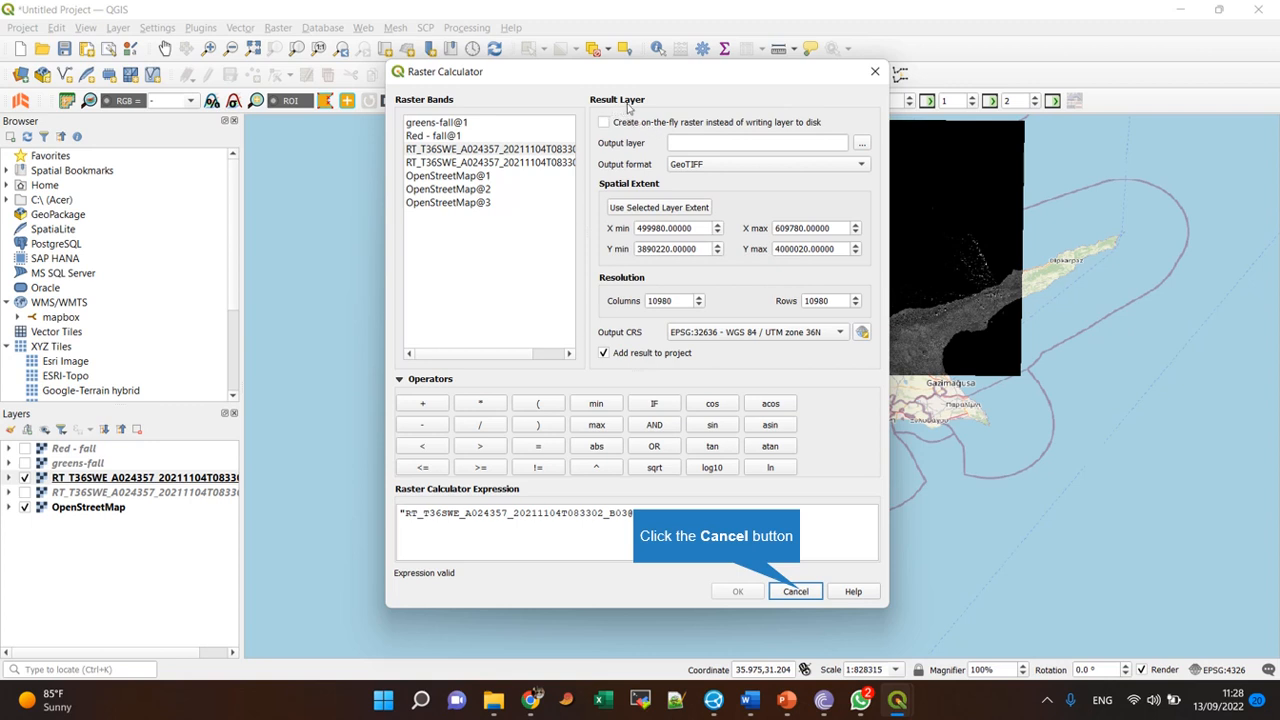
mouse_move(670, 285)
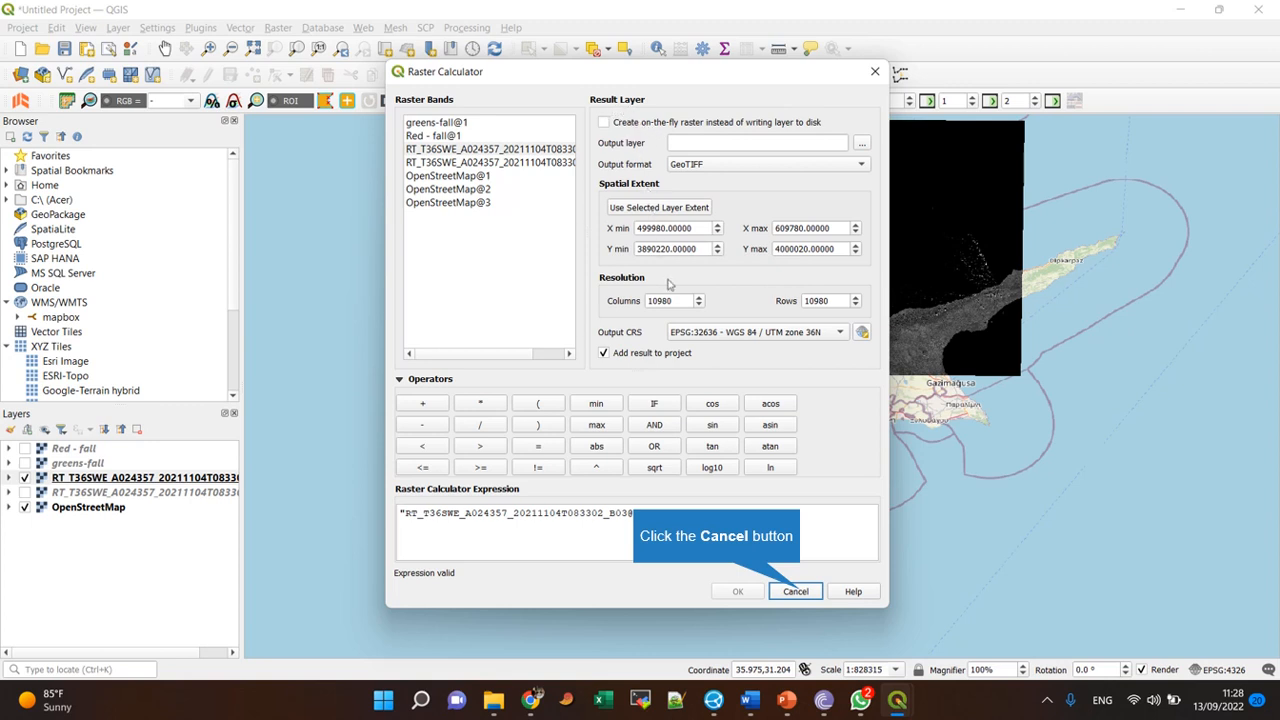
mouse_move(753, 650)
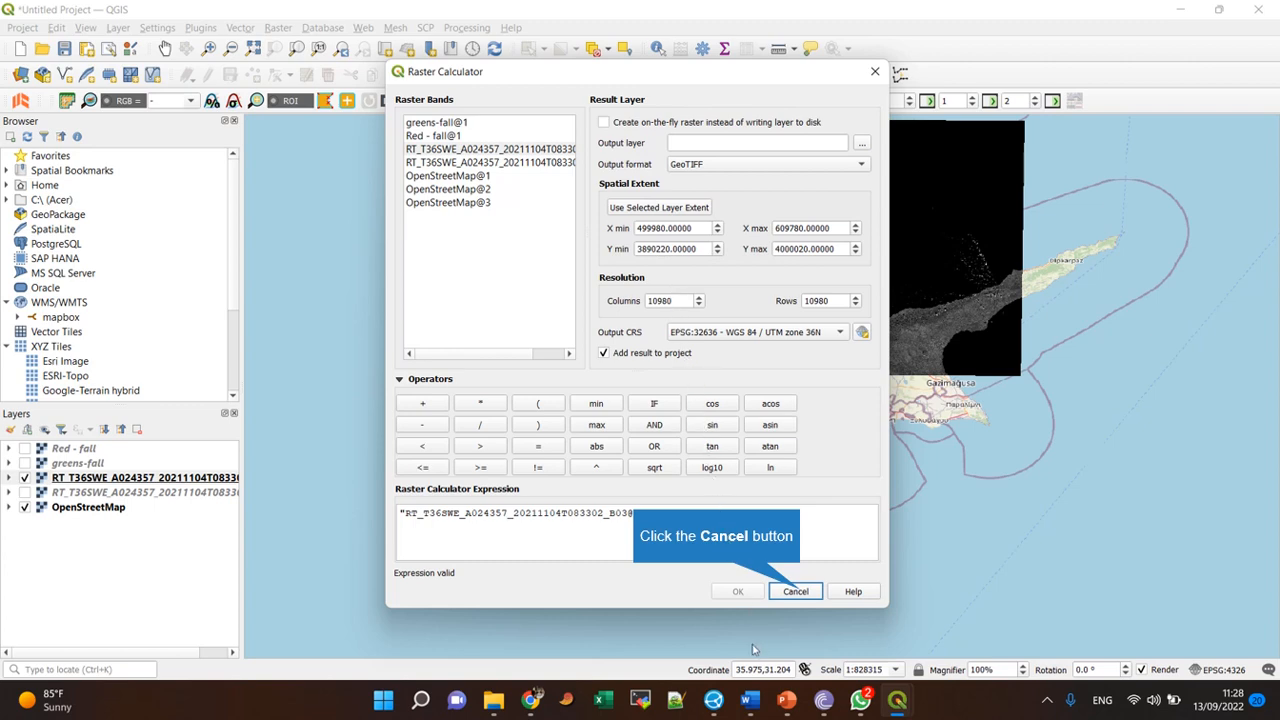
mouse_move(818, 484)
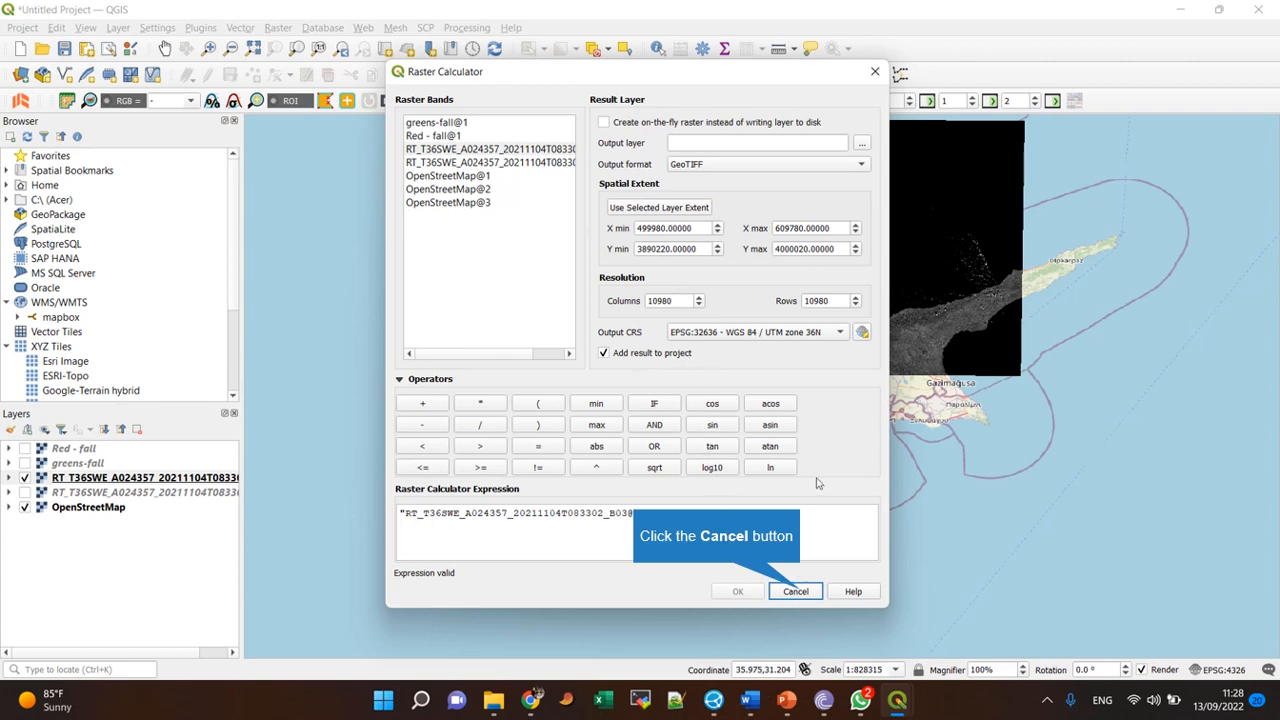
click(795, 591)
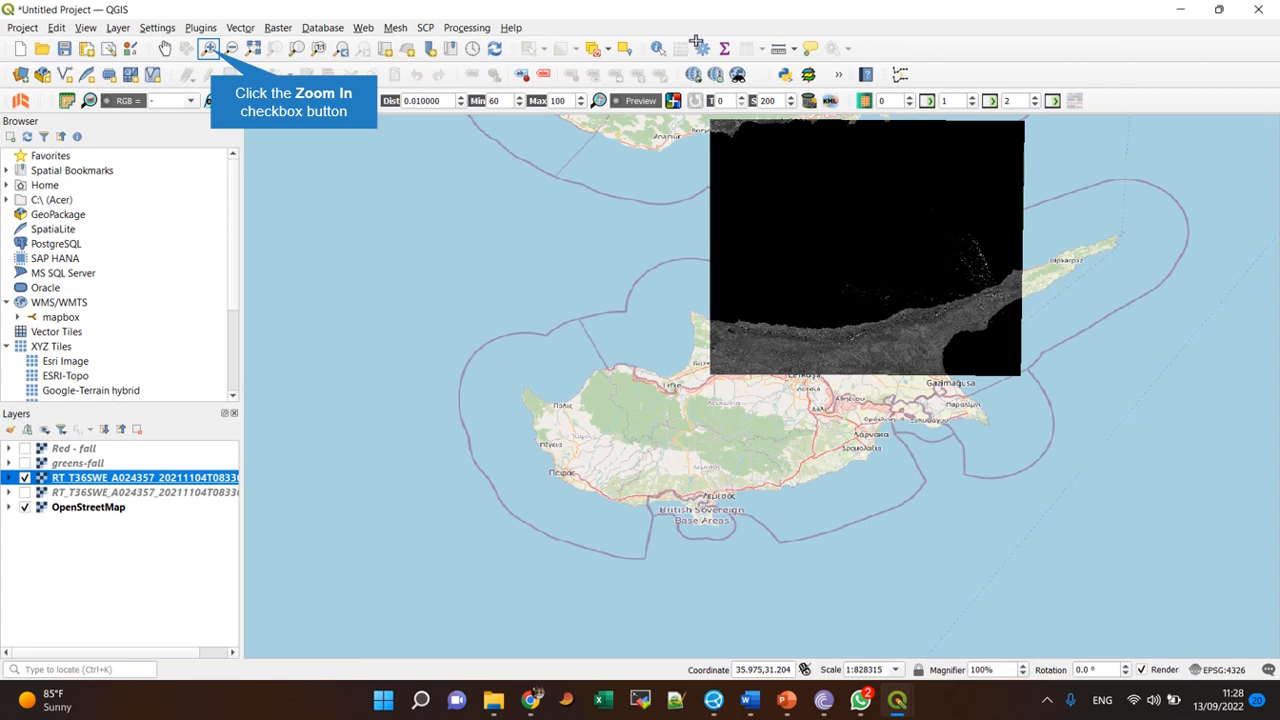
click(208, 48)
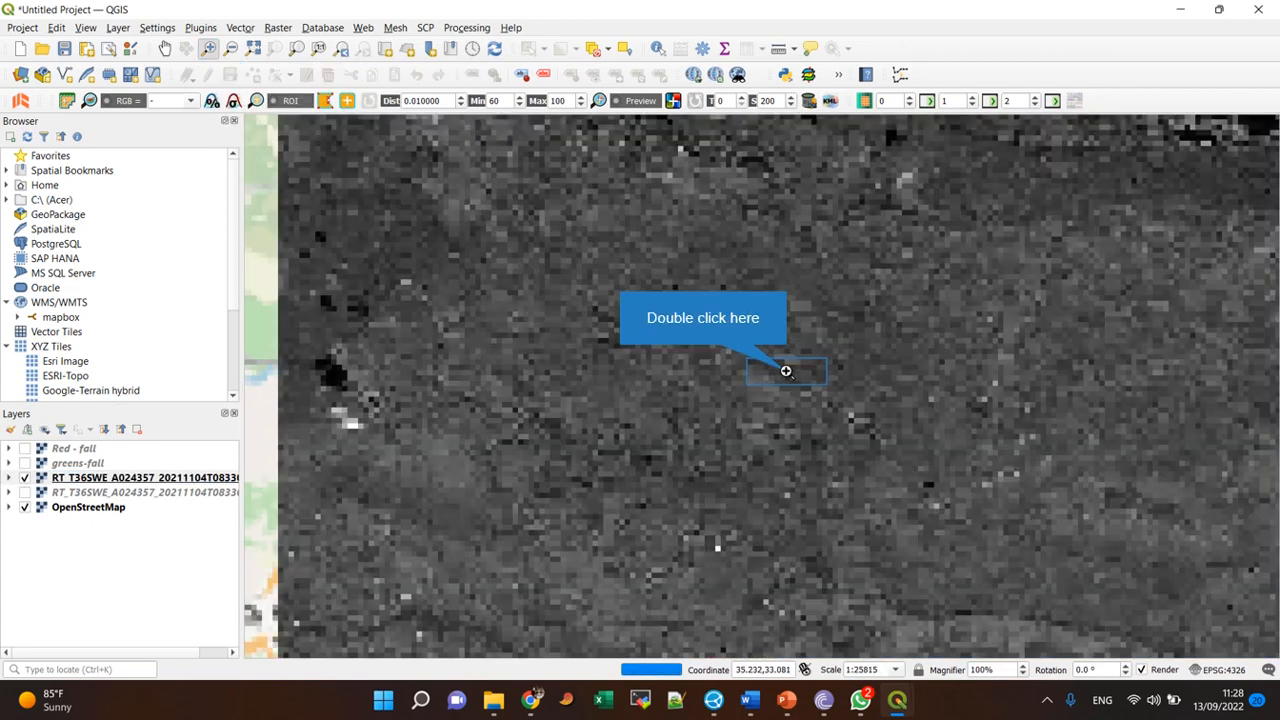
double_click(785, 371)
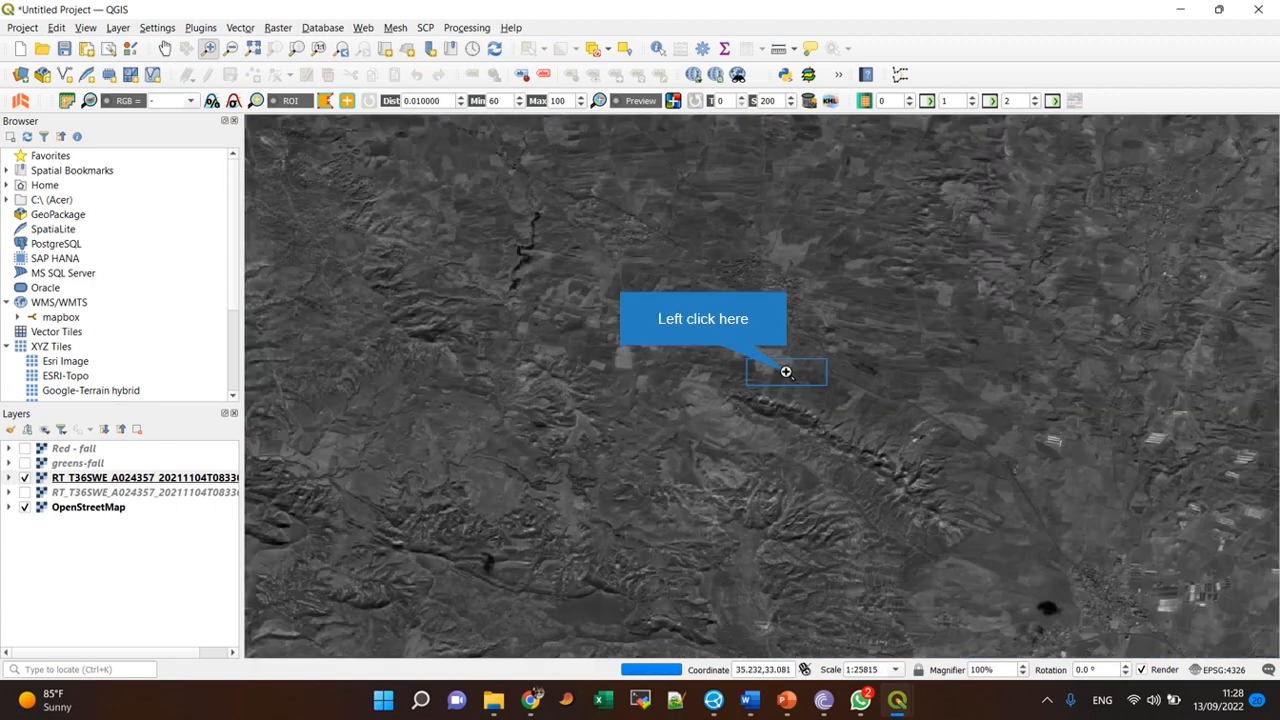
click(786, 372)
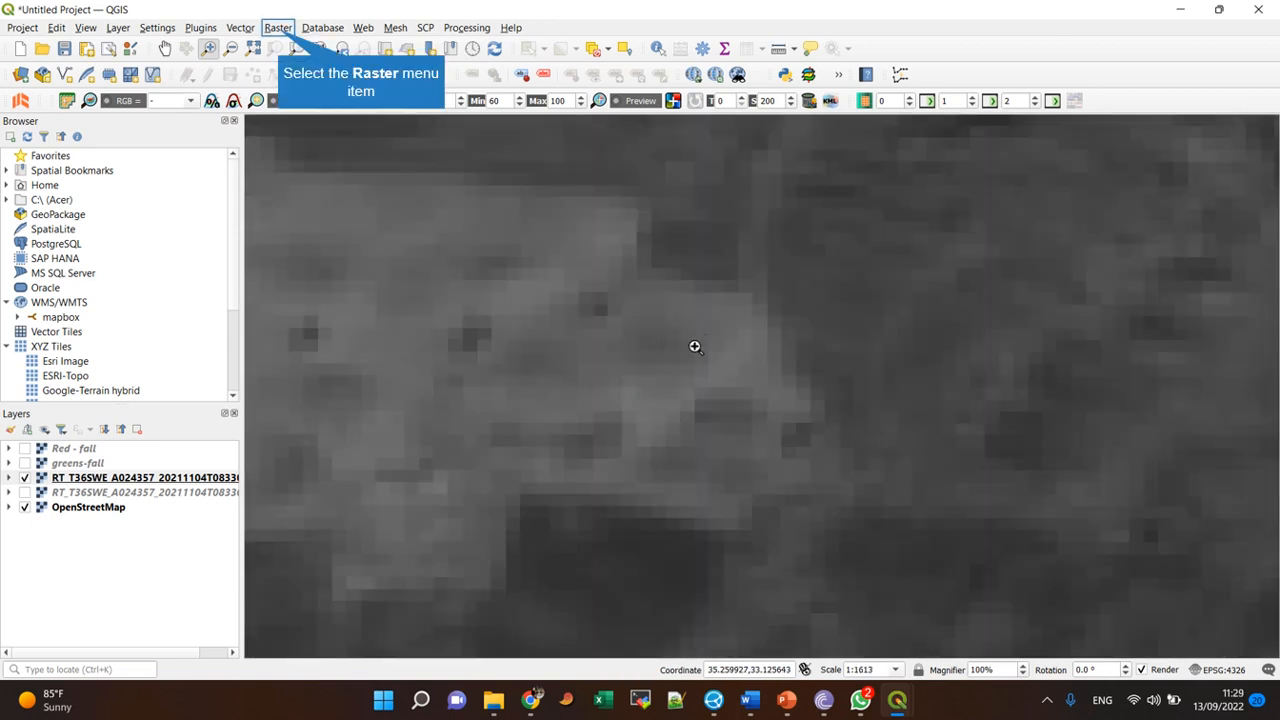
mouse_move(773, 337)
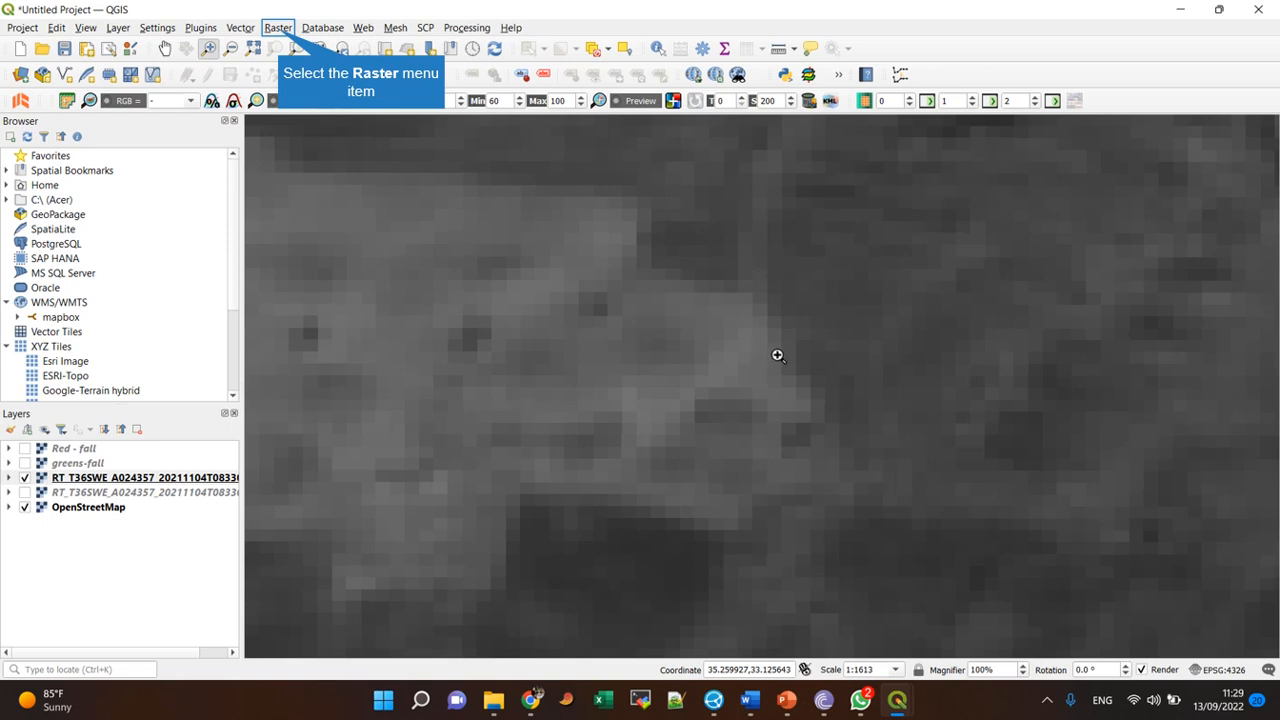
mouse_move(744, 365)
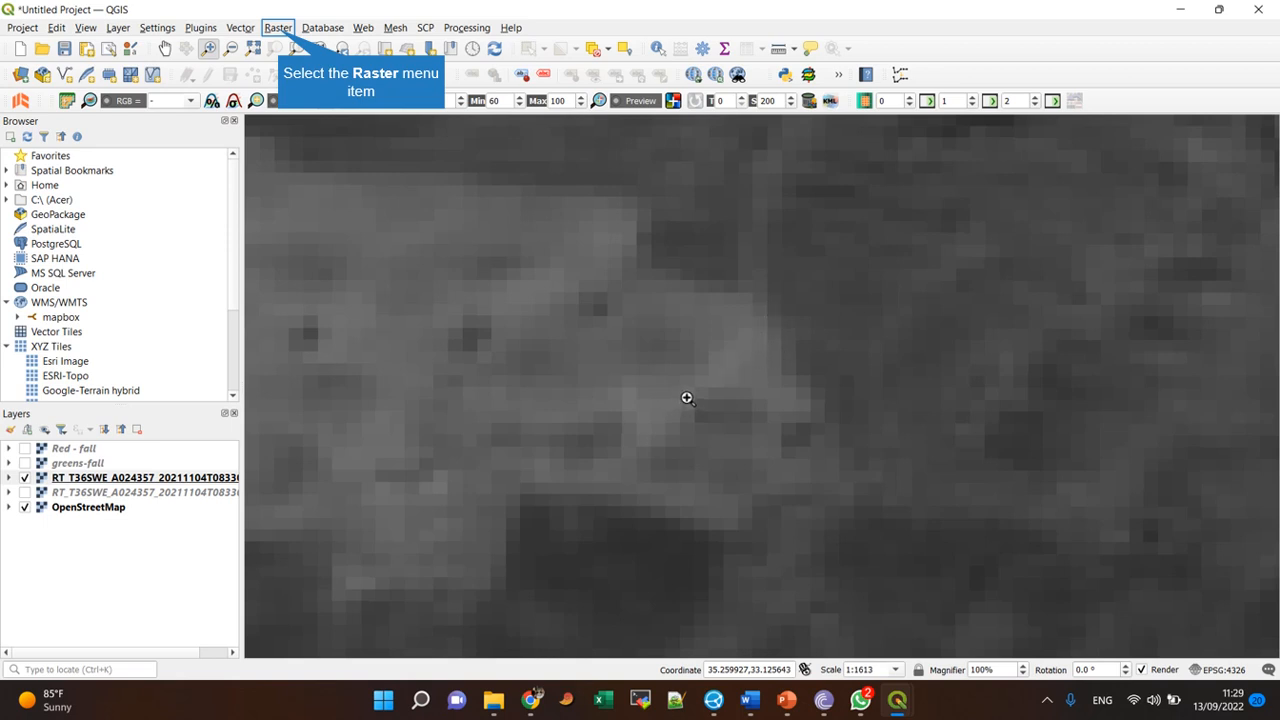
mouse_move(673, 433)
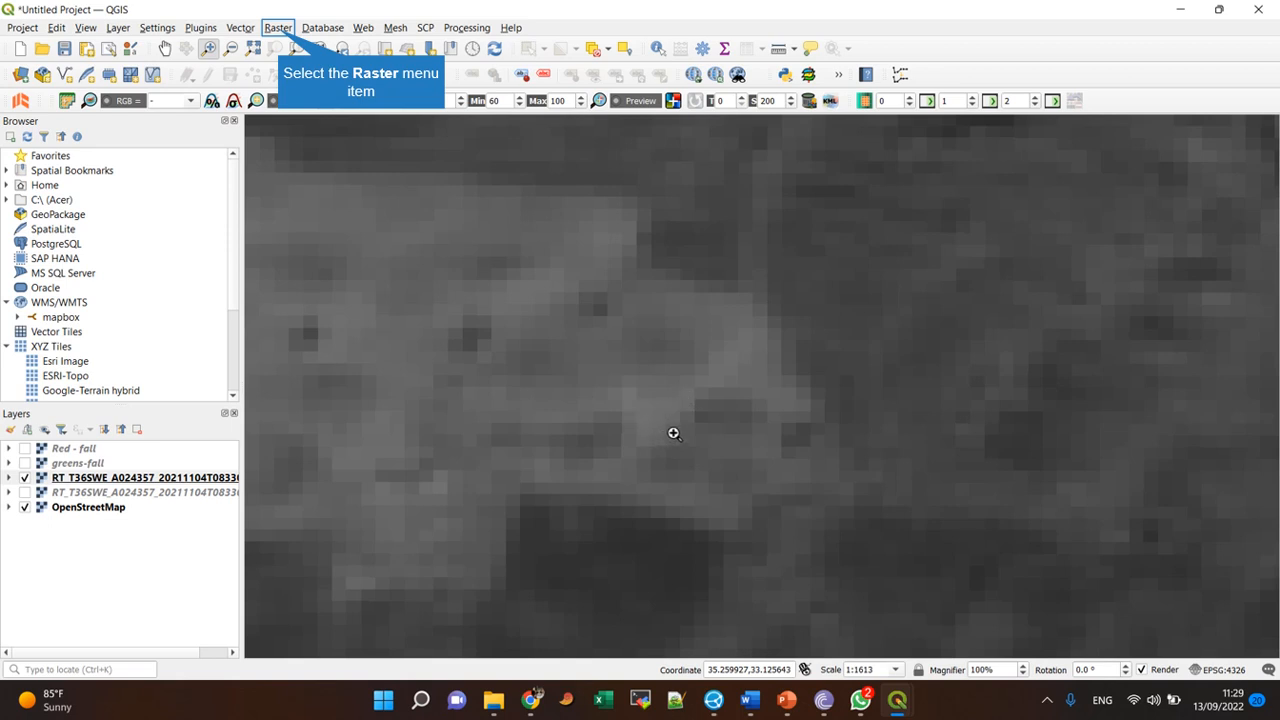
mouse_move(677, 346)
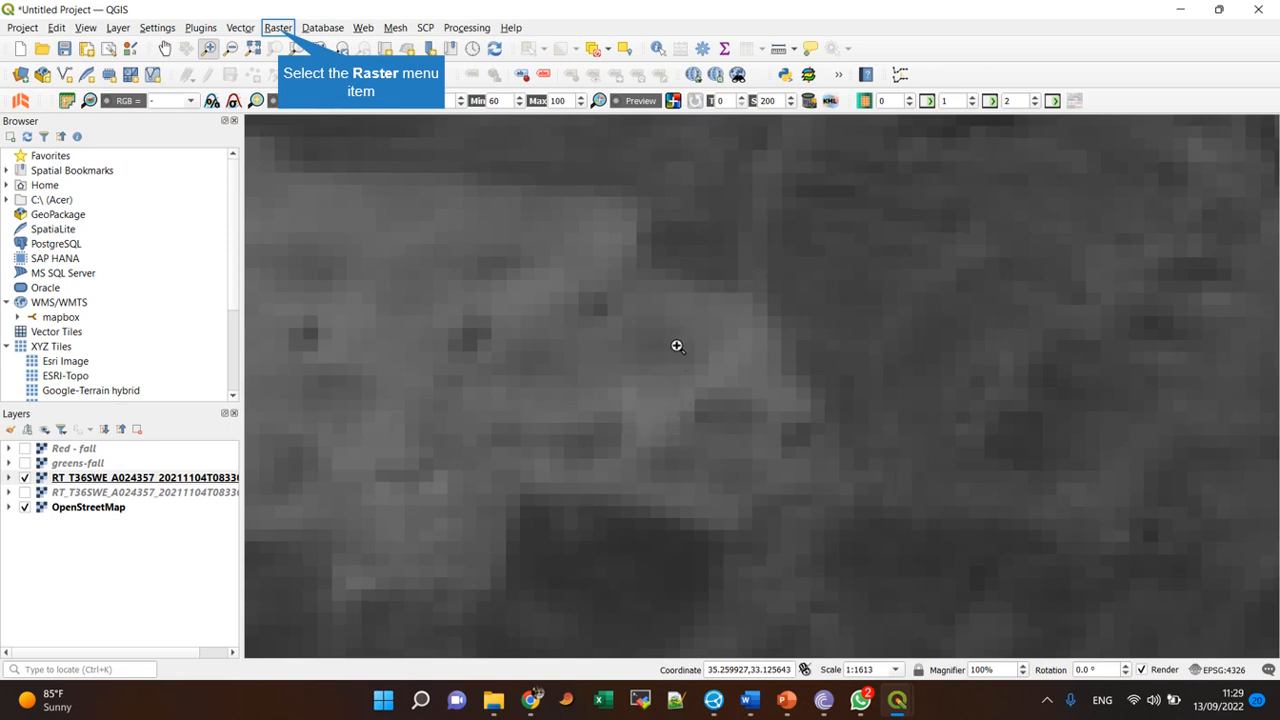
mouse_move(632, 397)
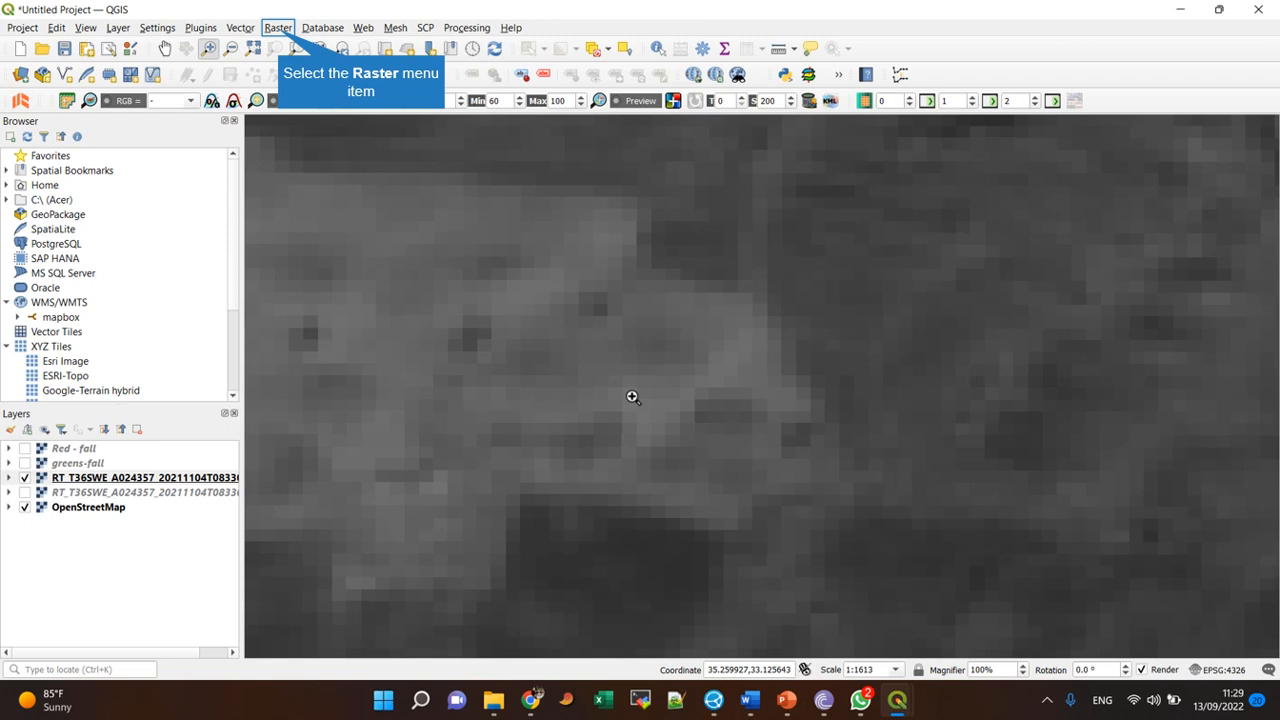
mouse_move(595, 254)
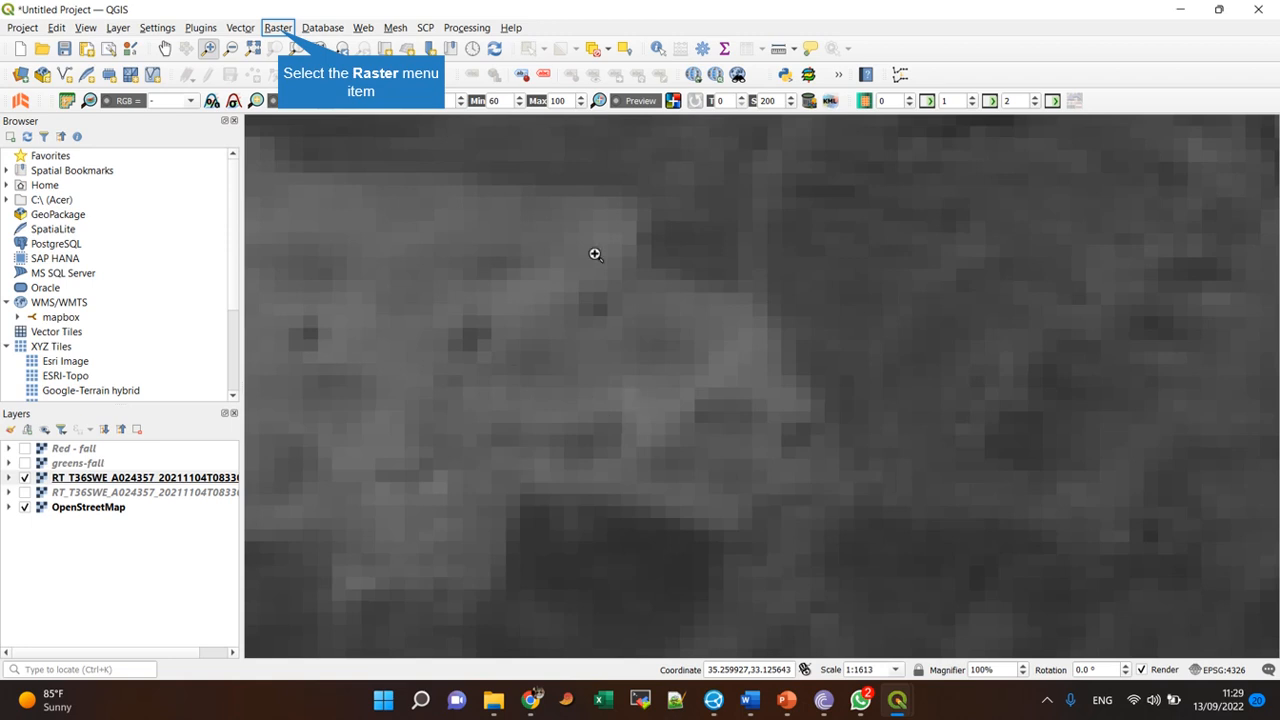
mouse_move(655, 409)
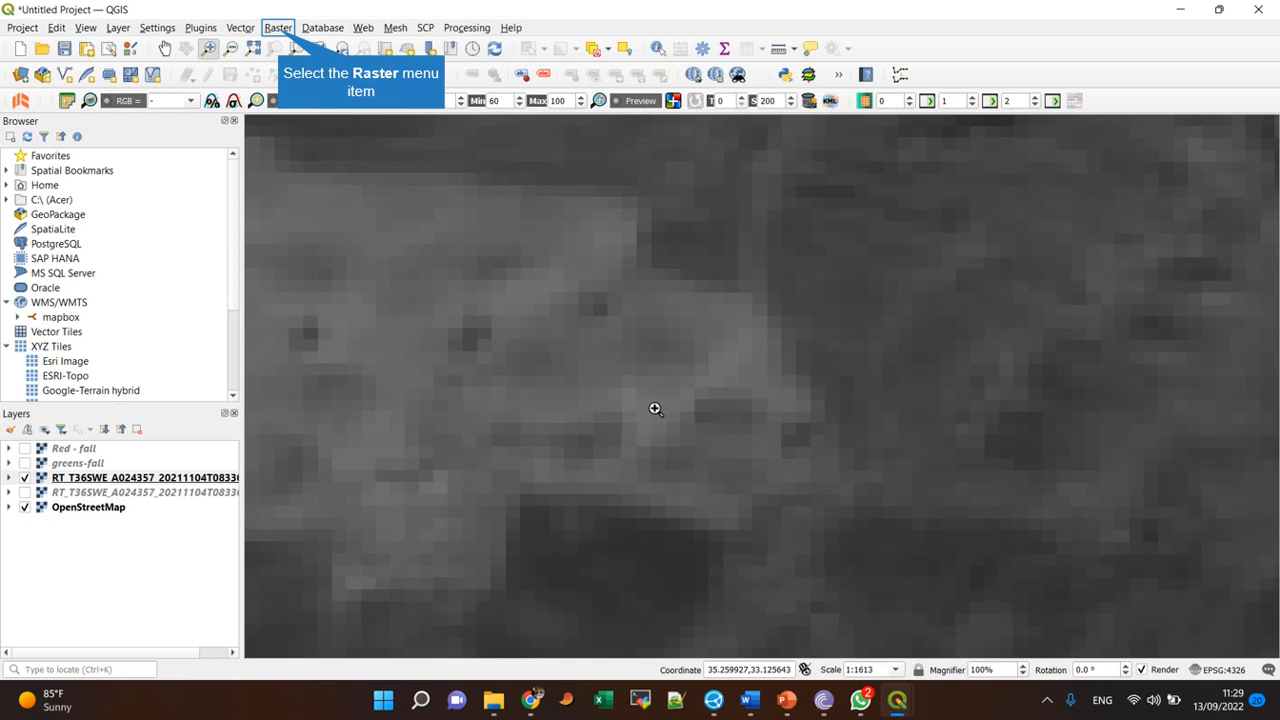
mouse_move(695, 403)
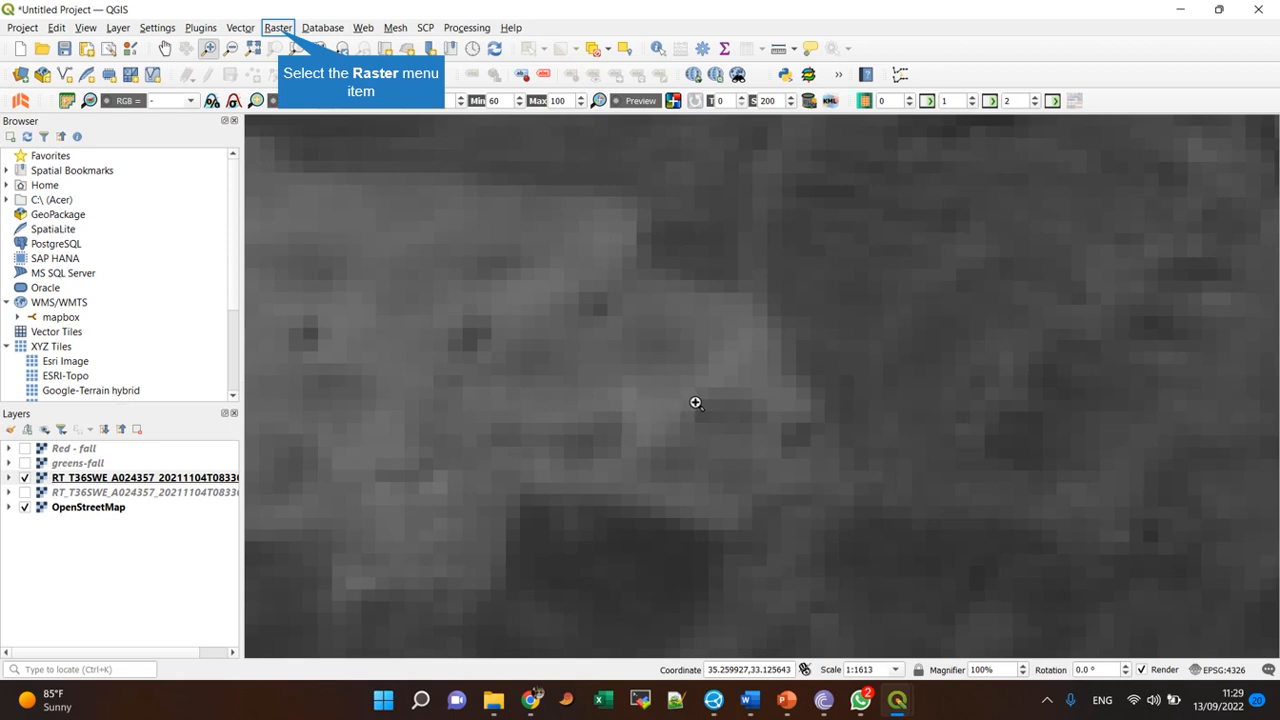
mouse_move(473, 279)
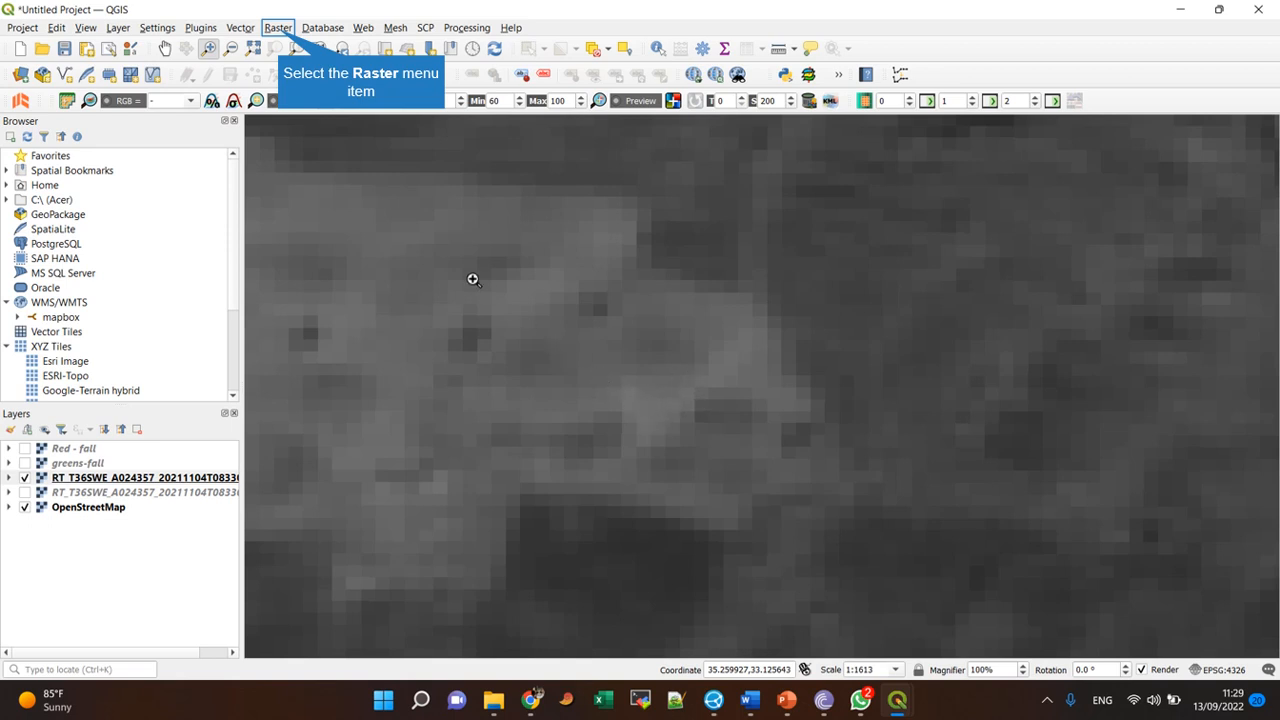
Reopen Raster Calculator and insert the RT_T36SWE B03@1 band into the expression.
click(278, 27)
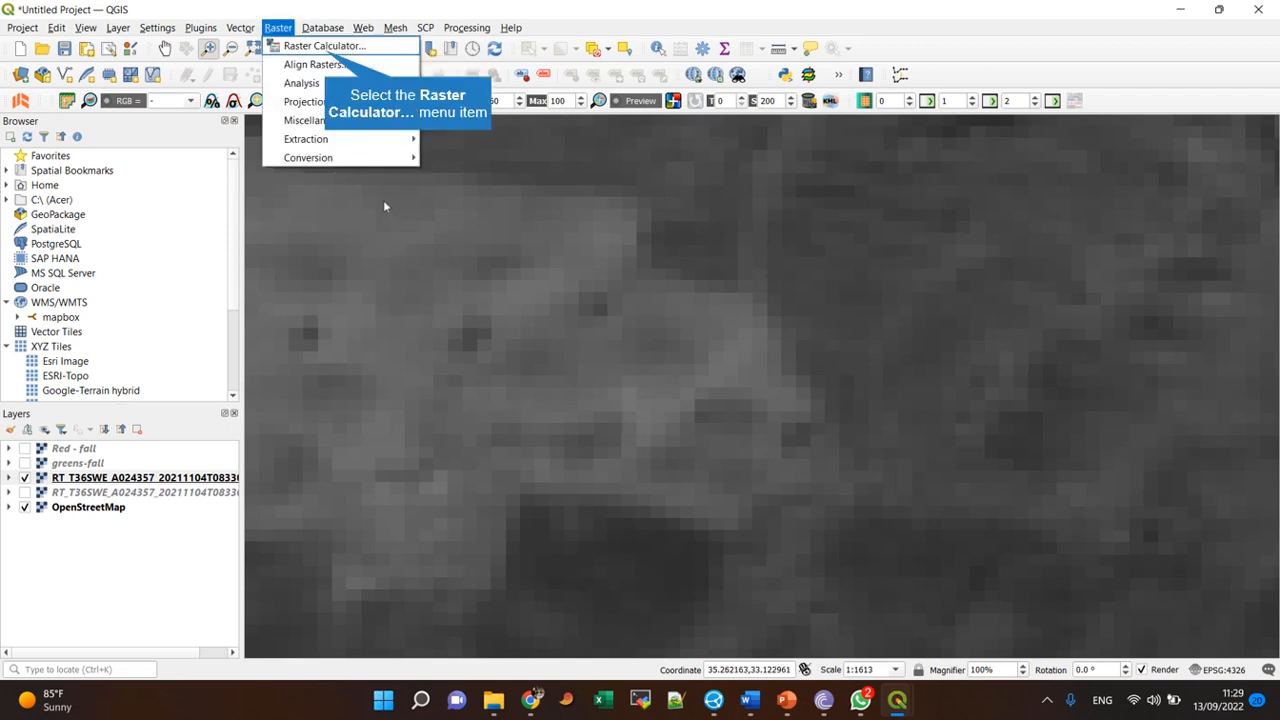
click(323, 45)
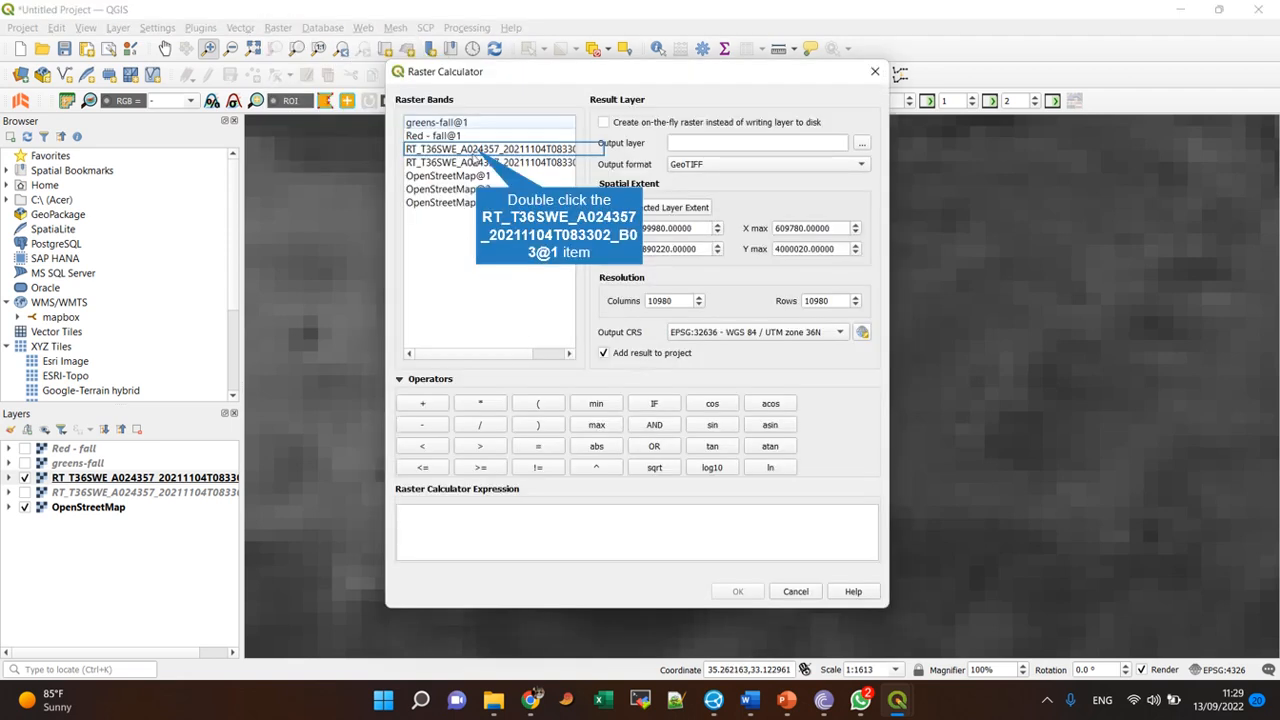
double_click(490, 148)
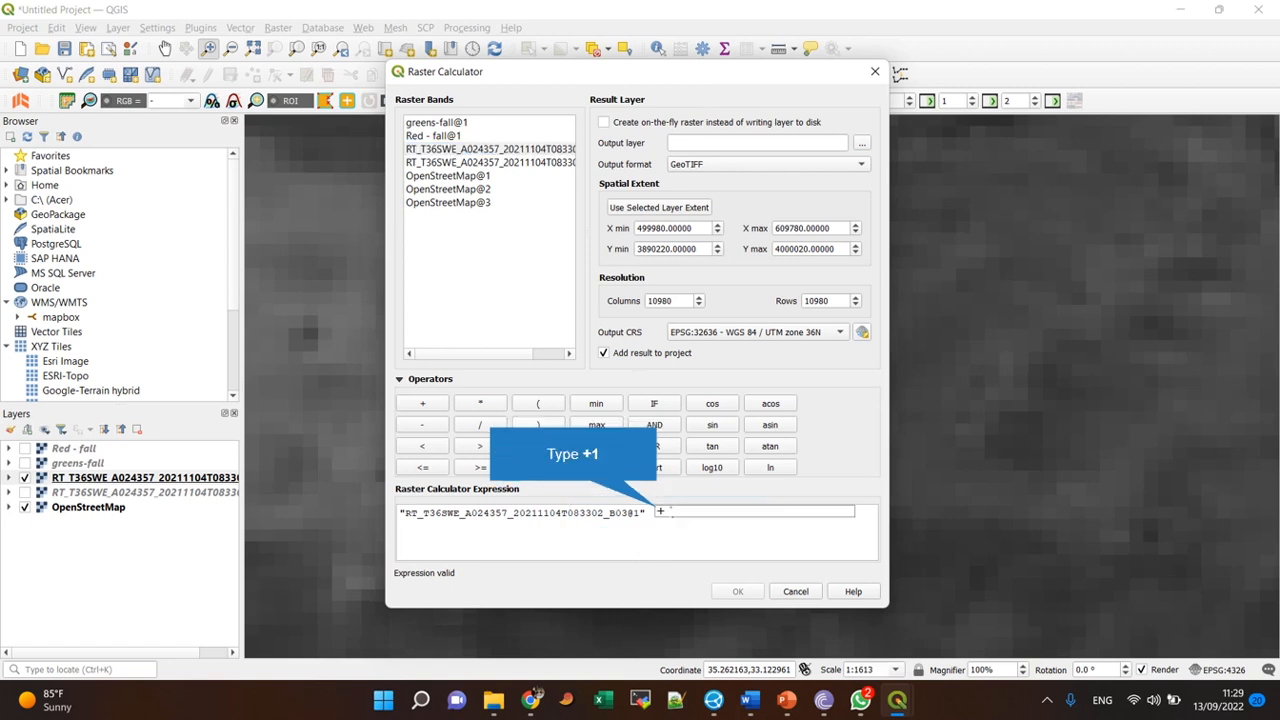
Finish the expression as B03 + 1 and save the output as C:\tmp\MyOut.
text(1)
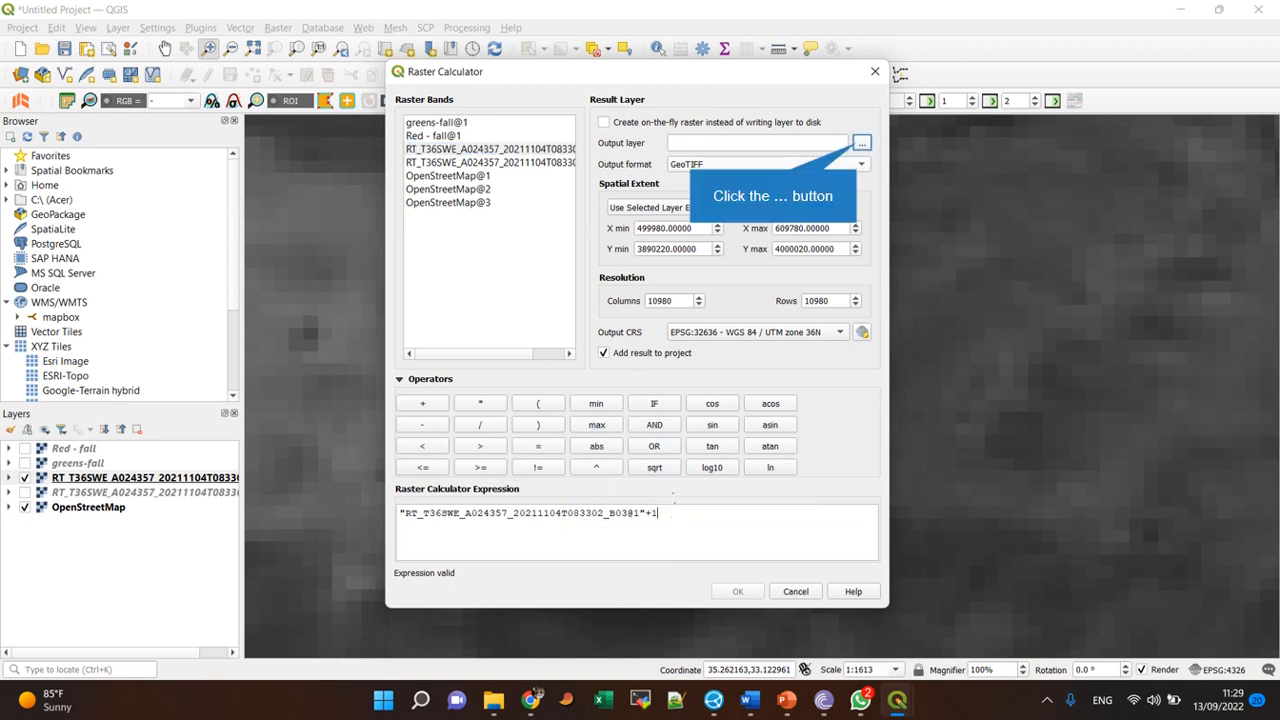
click(861, 142)
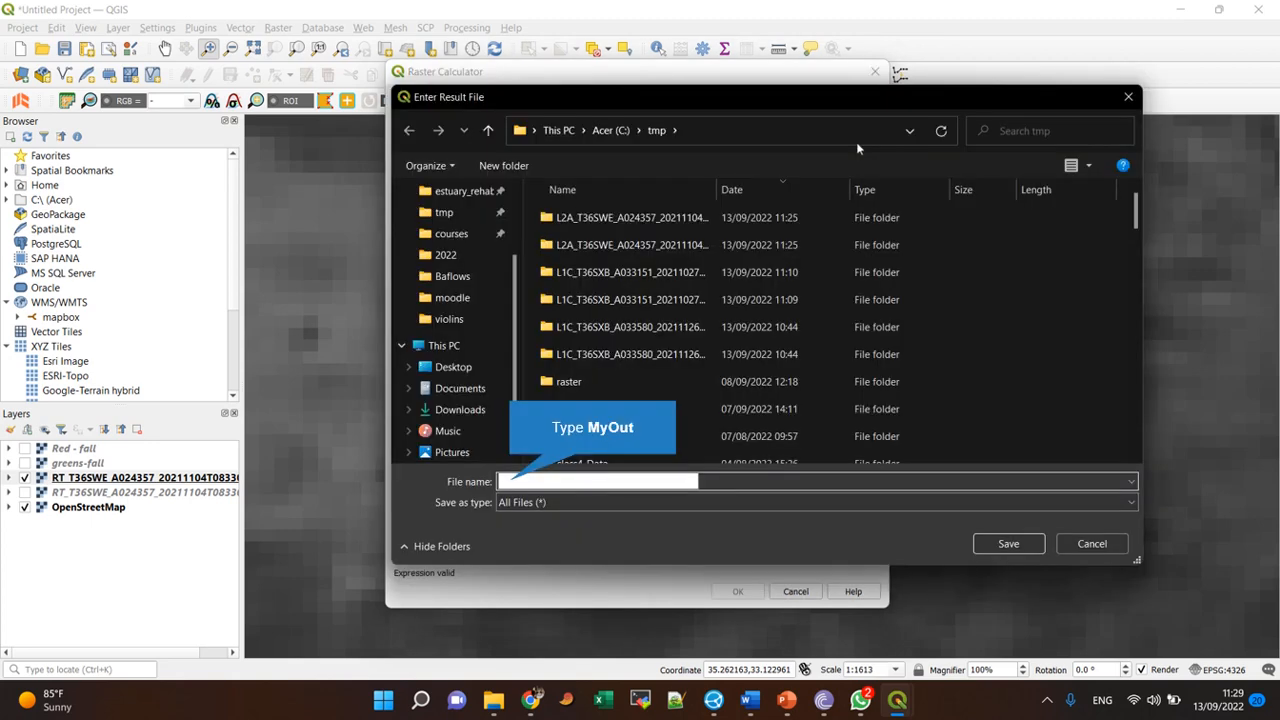
text(My)
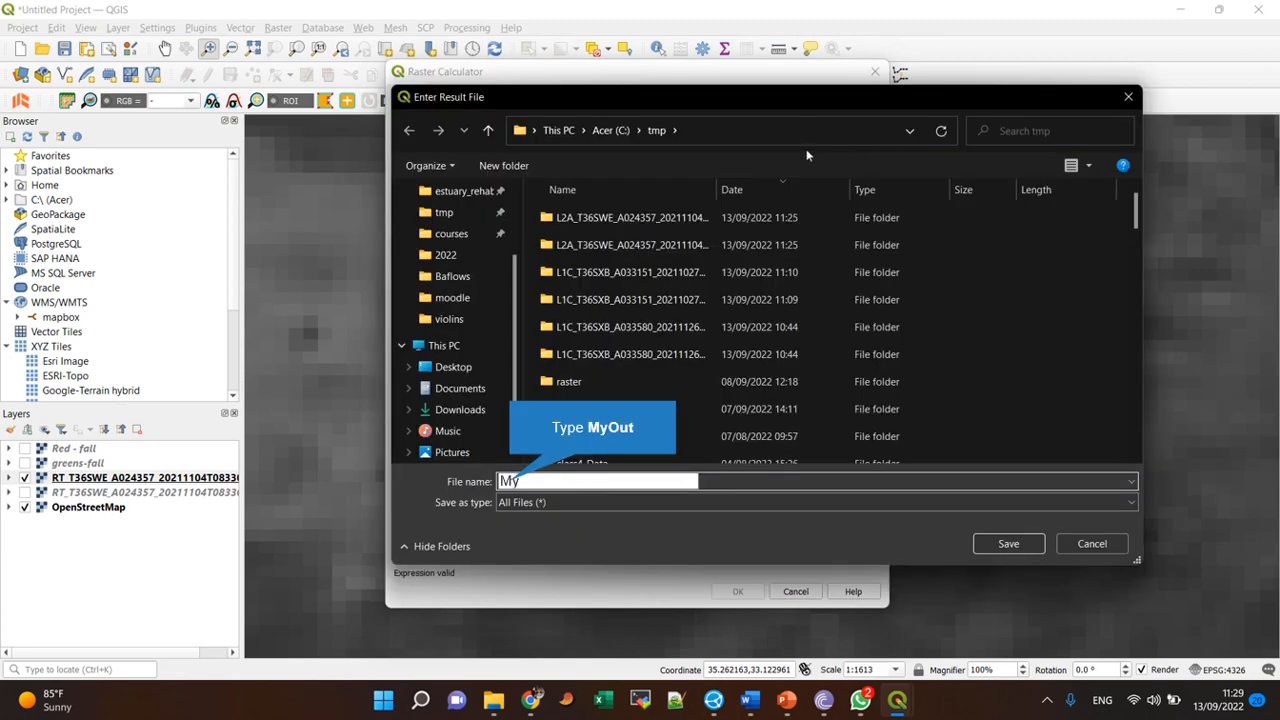
text(Out)
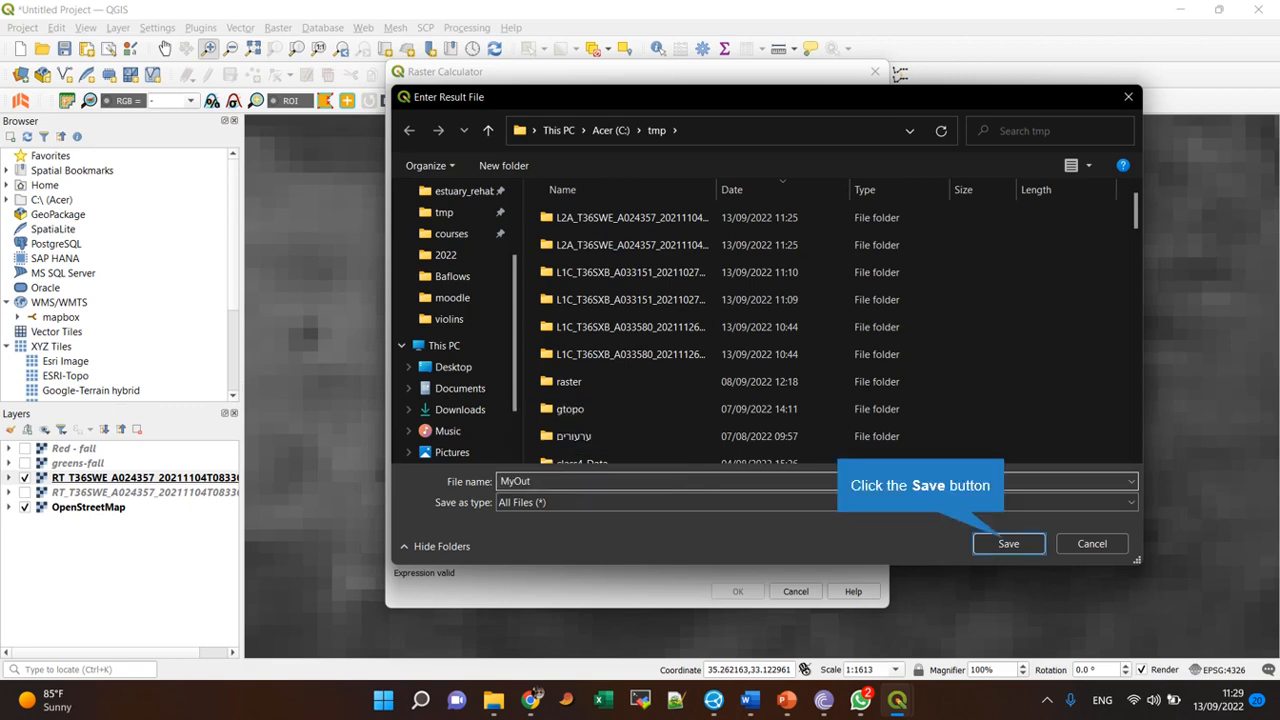
click(1007, 543)
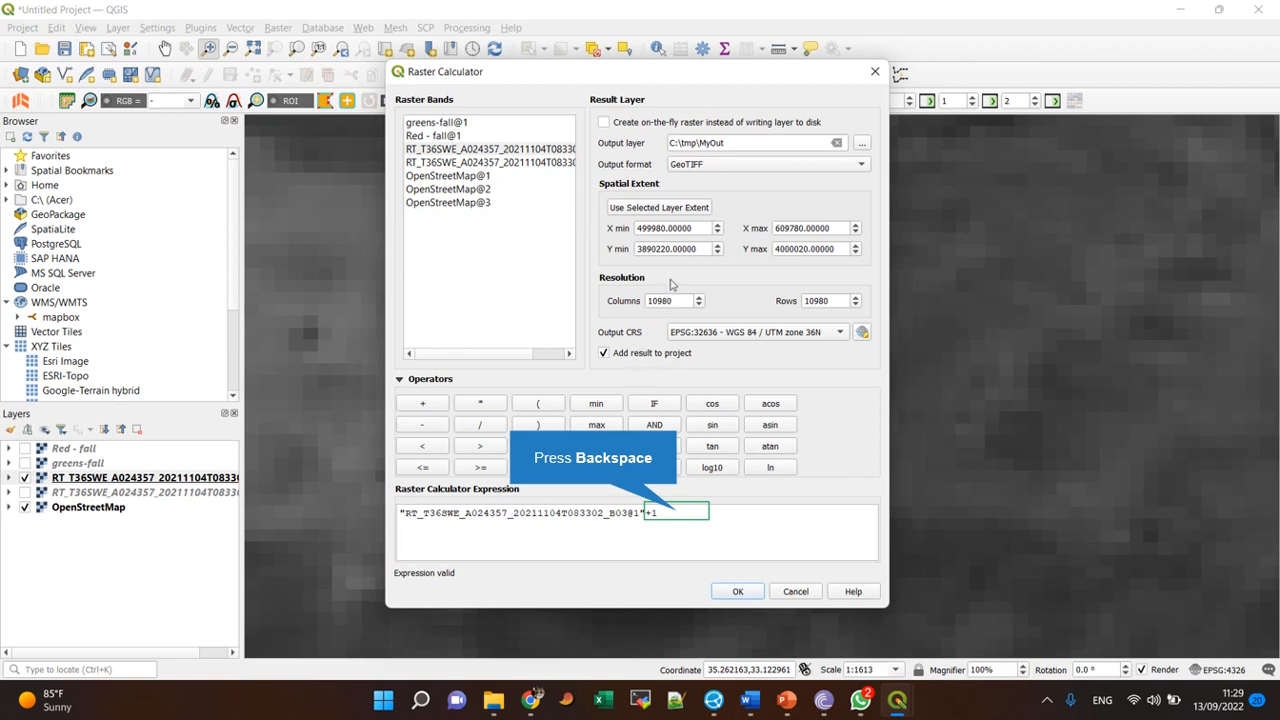
mouse_move(860, 335)
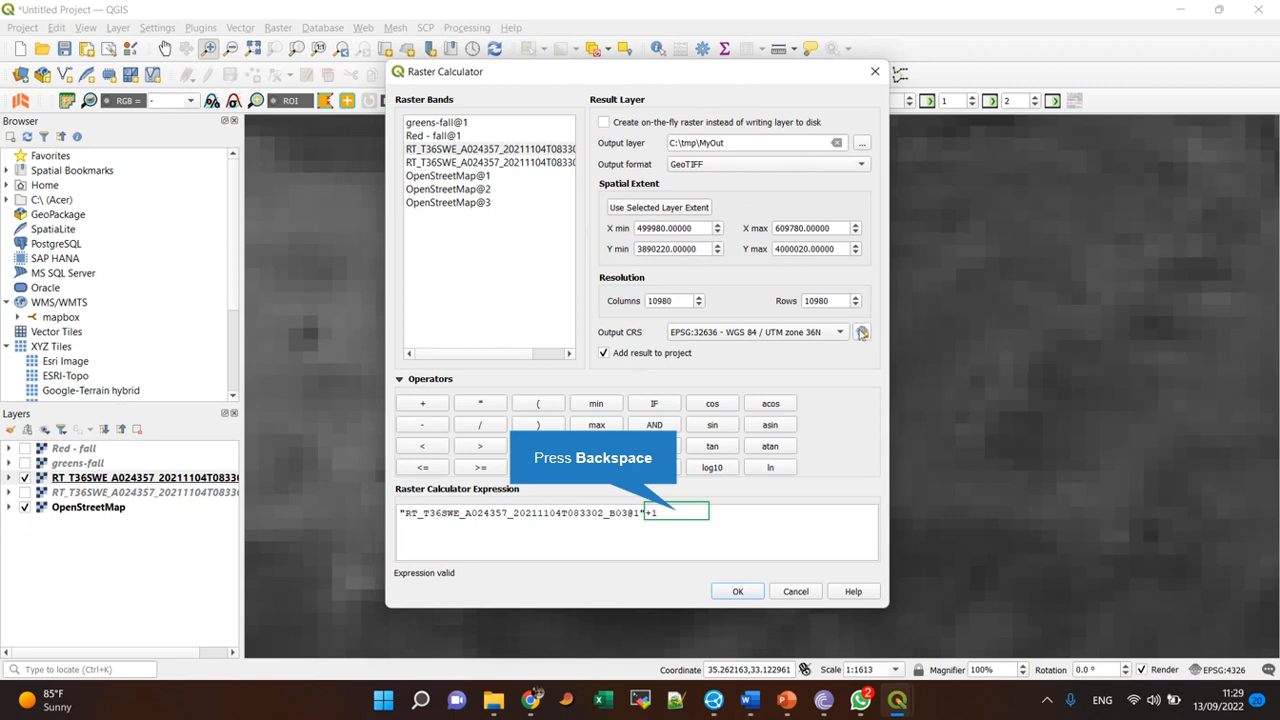
mouse_move(858, 335)
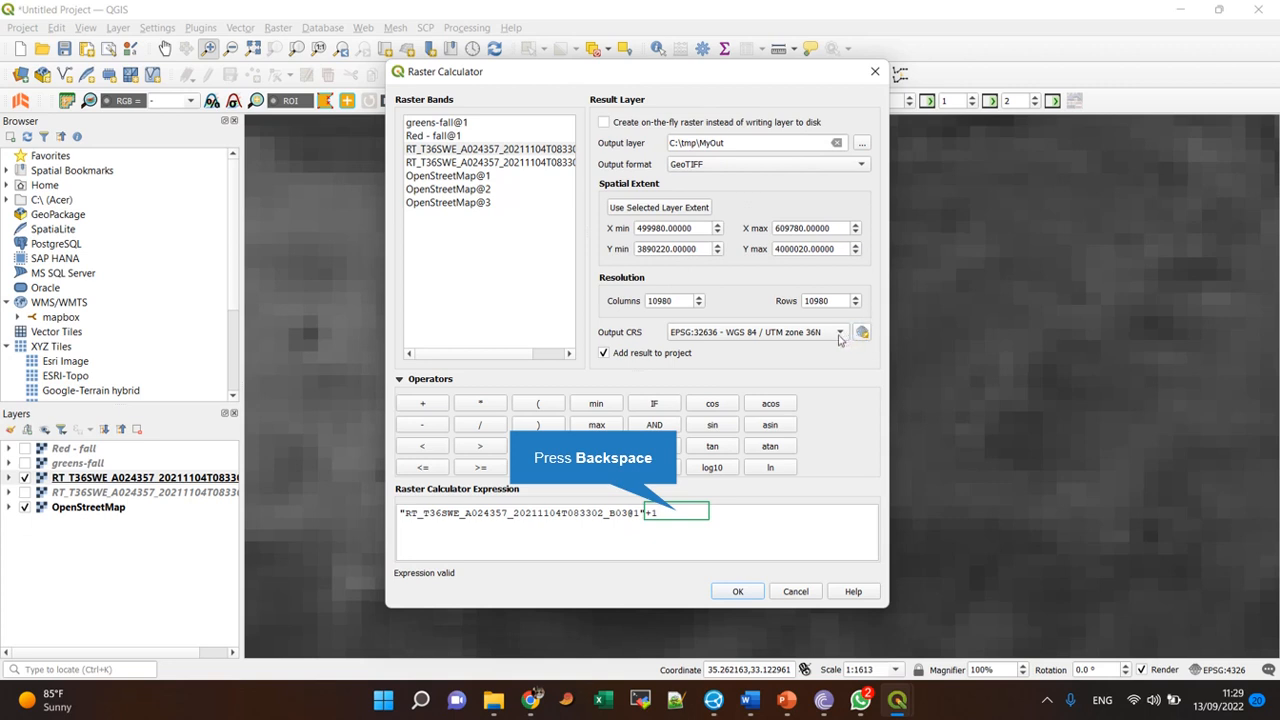
mouse_move(833, 340)
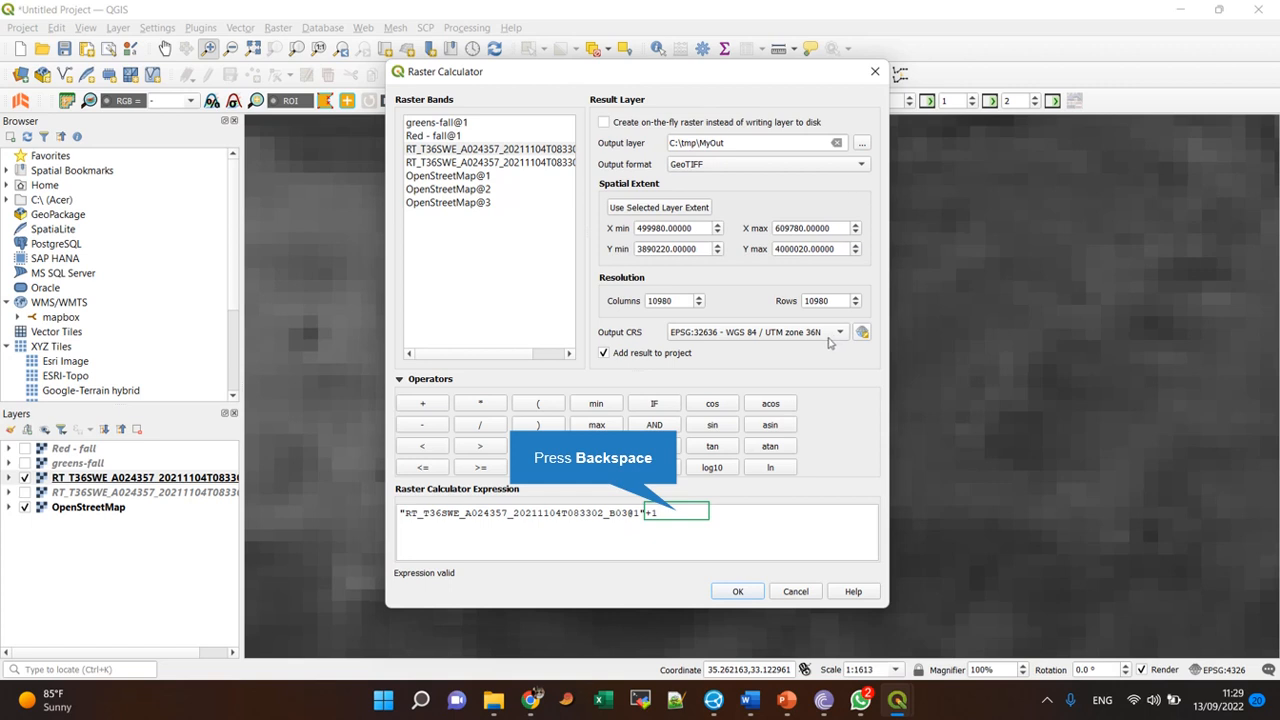
mouse_move(828, 314)
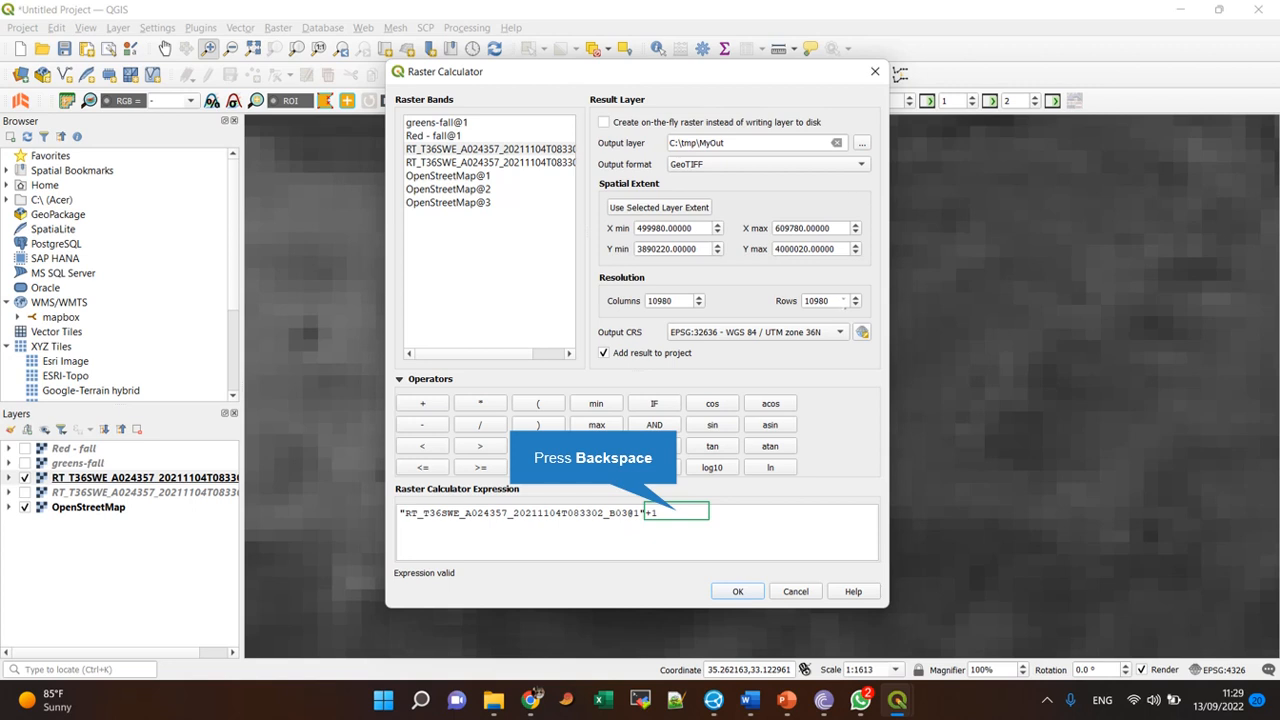
mouse_move(865, 307)
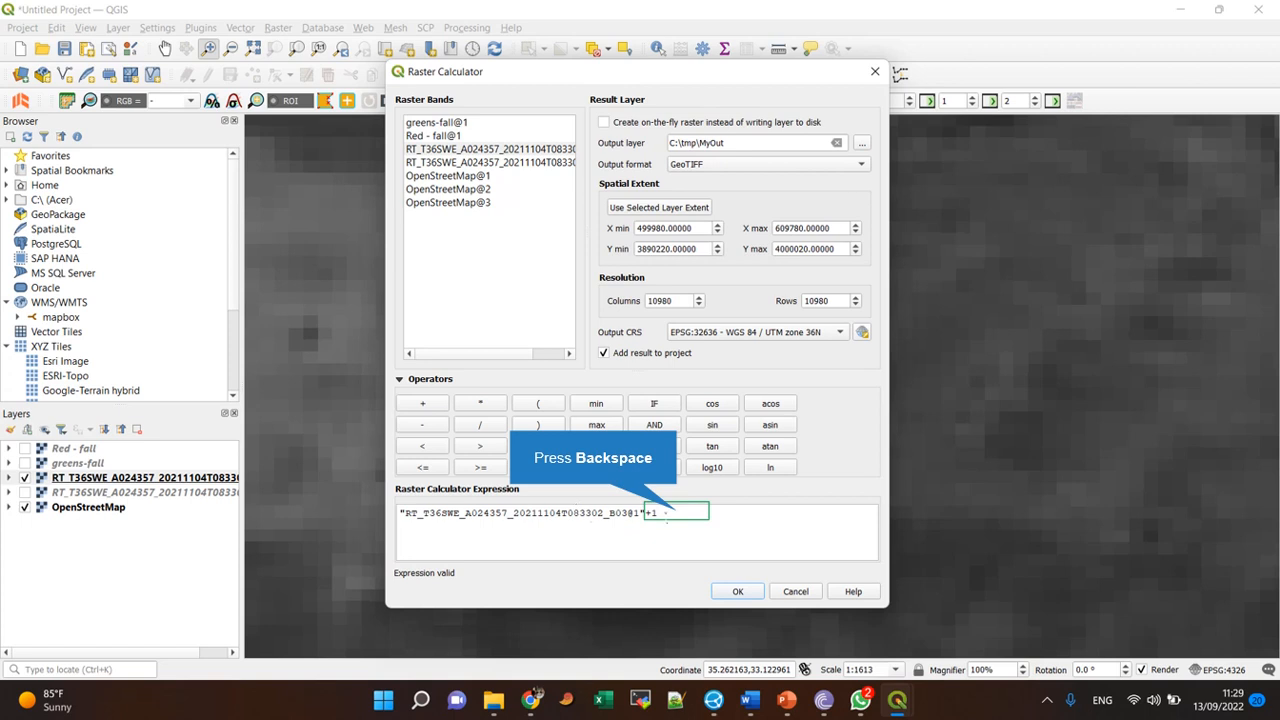
Replace the trailing 1 with the B08 band and compute B03 + B08 into MyOut.
key(Backspace)
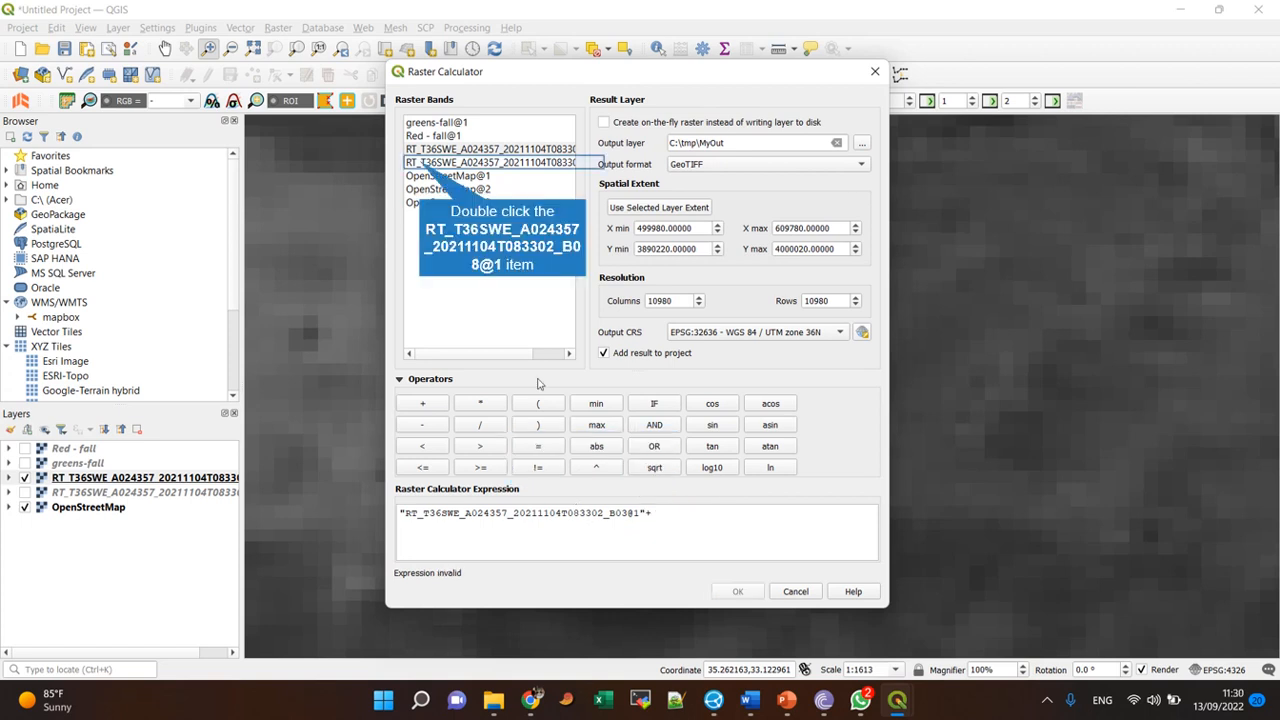
double_click(490, 162)
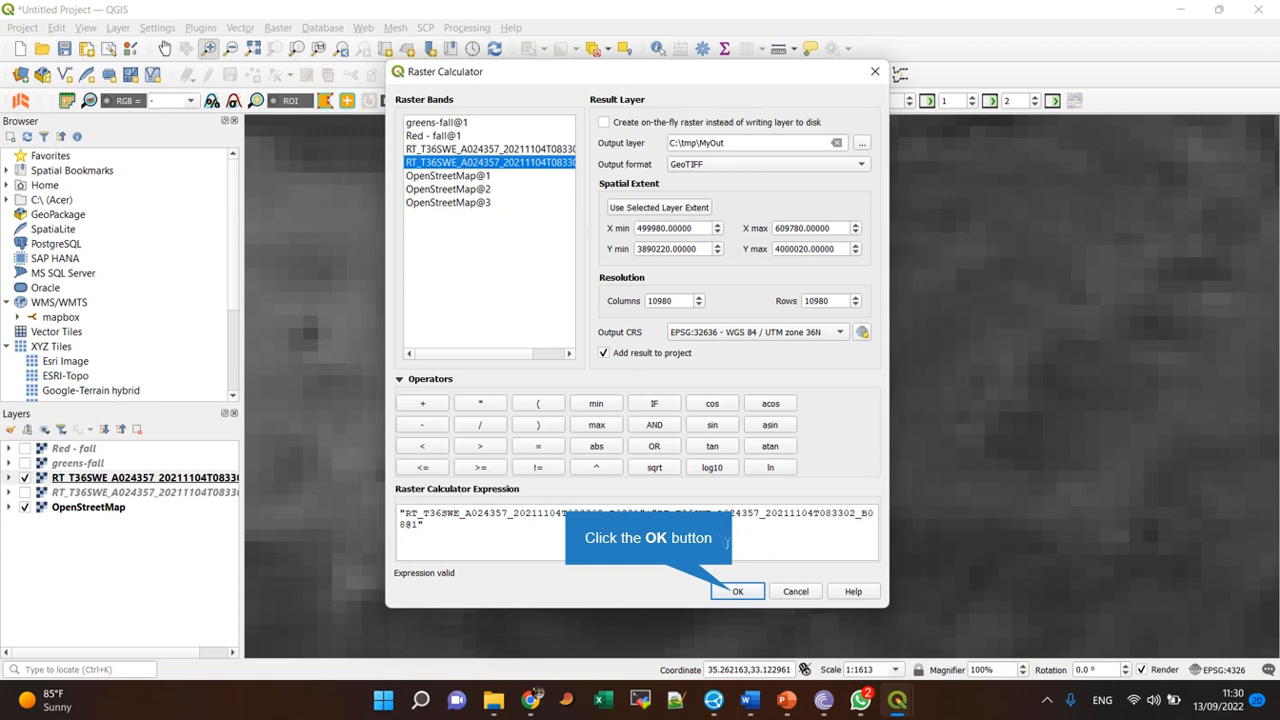
mouse_move(737, 571)
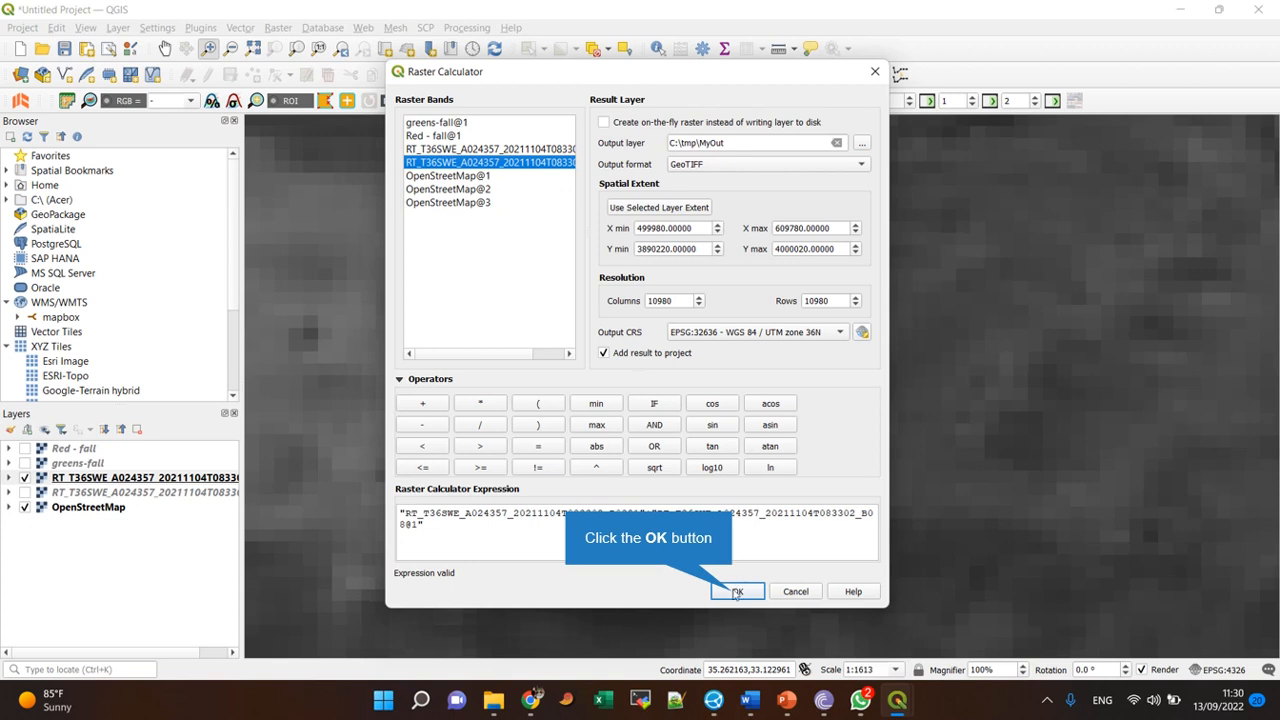
click(736, 591)
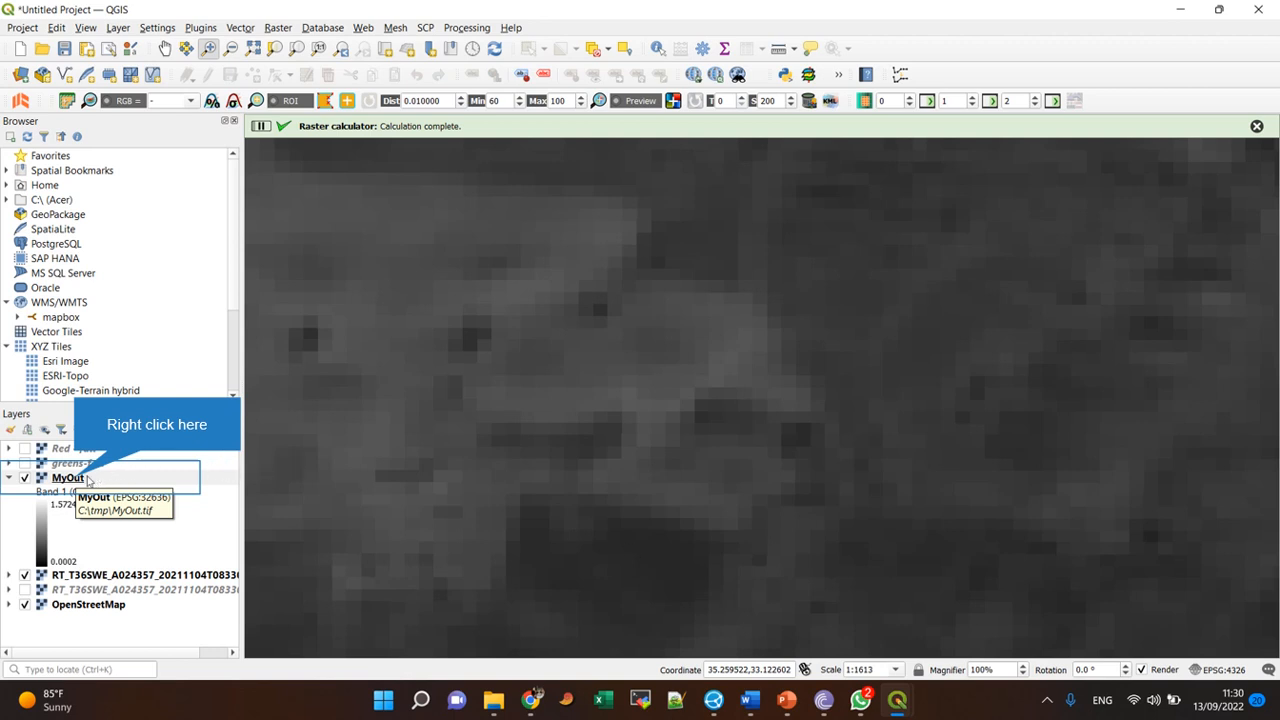
Zoom the map to the full extent of MyOut from its layer context menu.
right_click(67, 477)
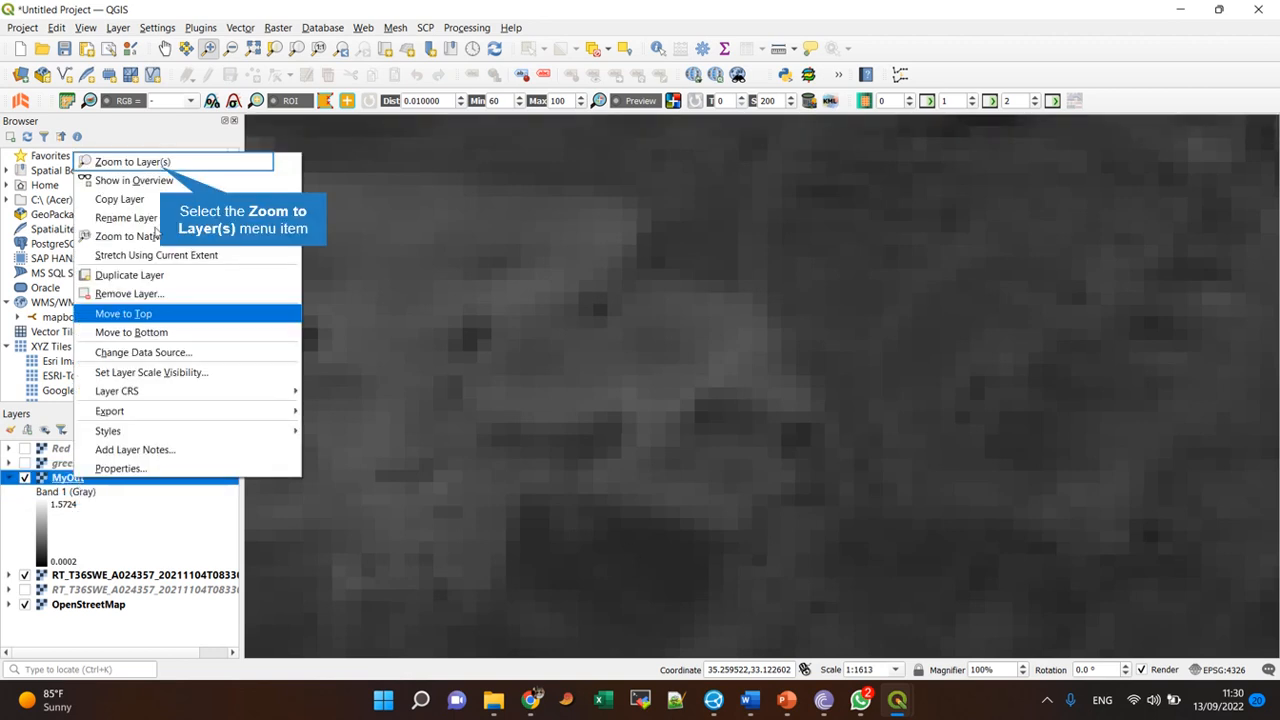
click(132, 161)
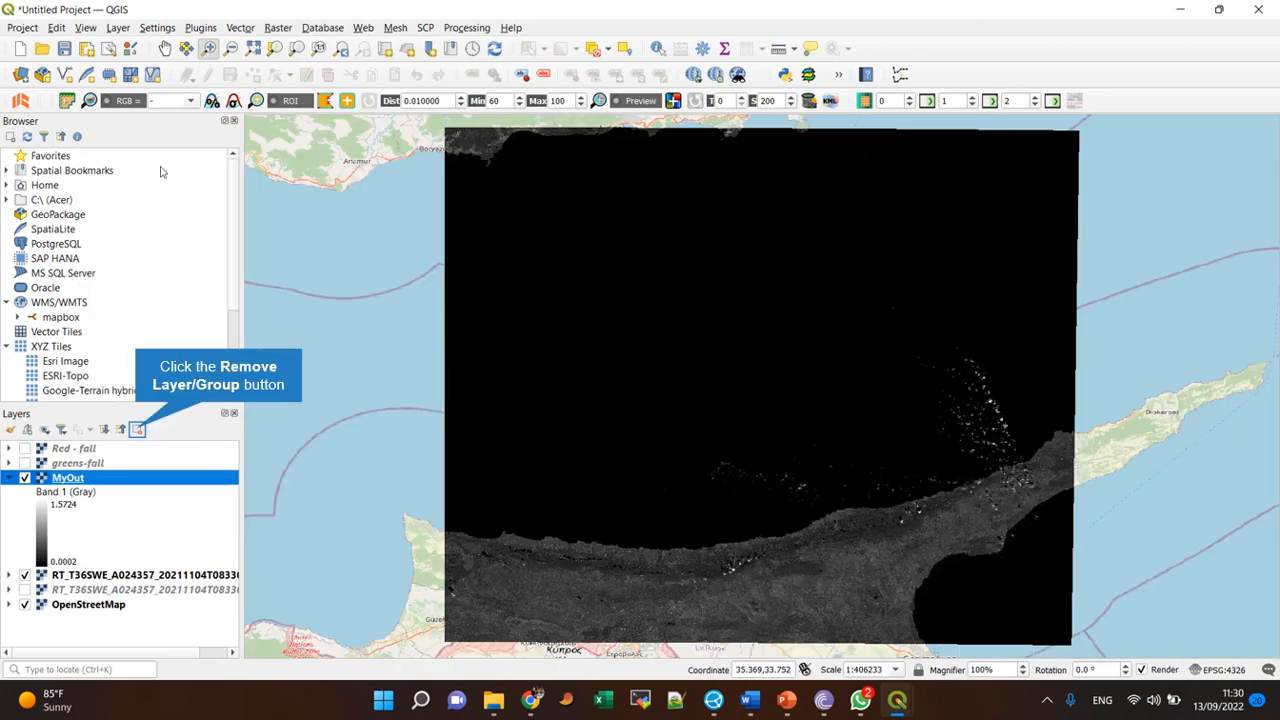
mouse_move(1055, 567)
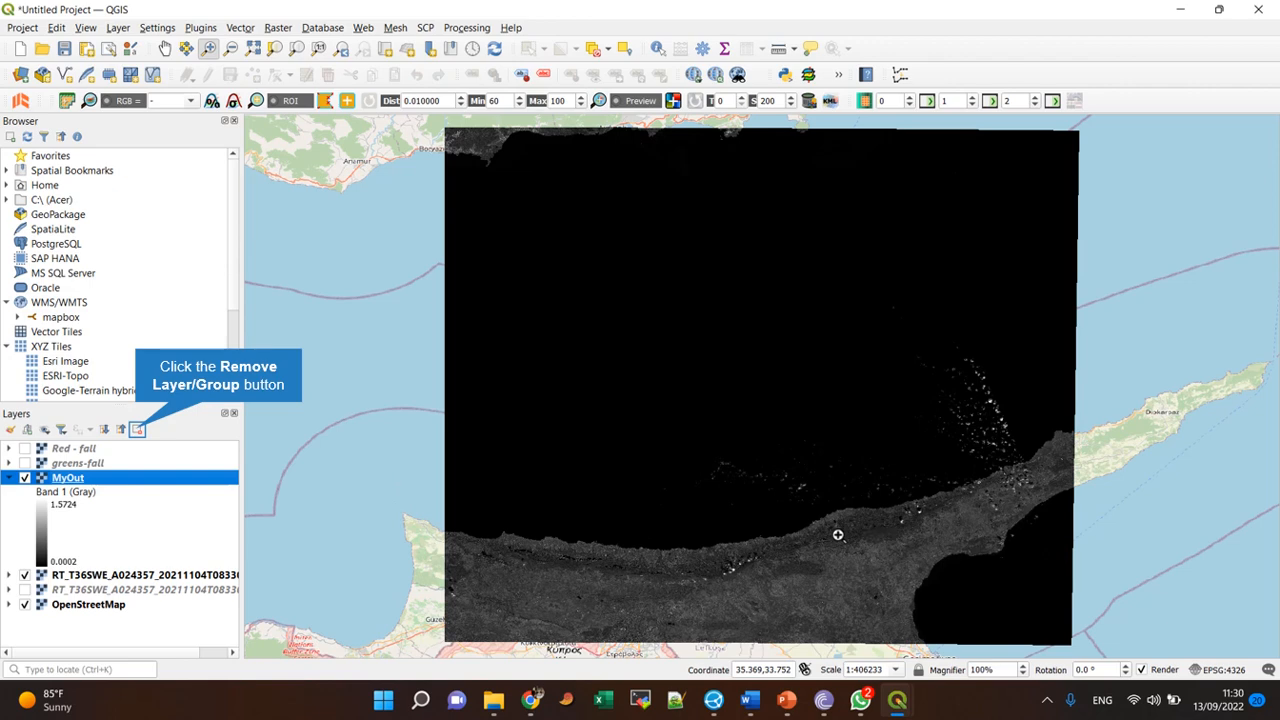
mouse_move(142, 438)
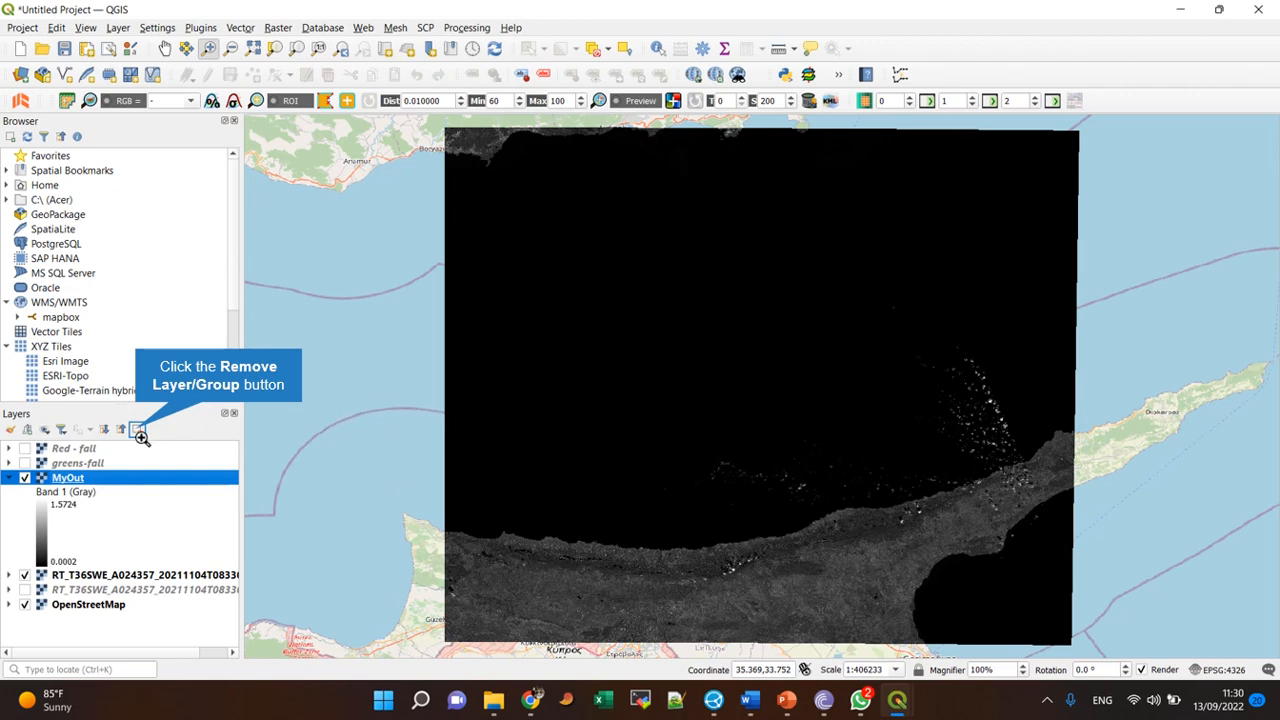
Delete the MyOut layer with Remove Layer/Group and confirm.
click(138, 428)
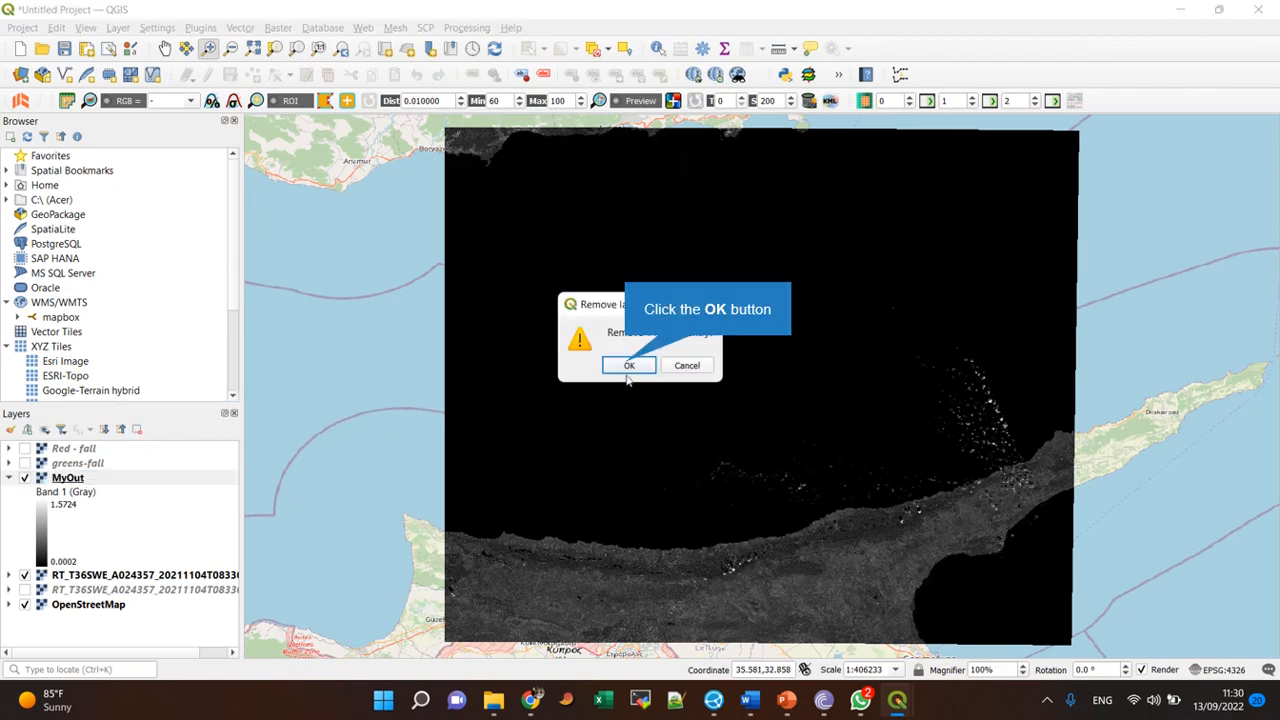
click(629, 365)
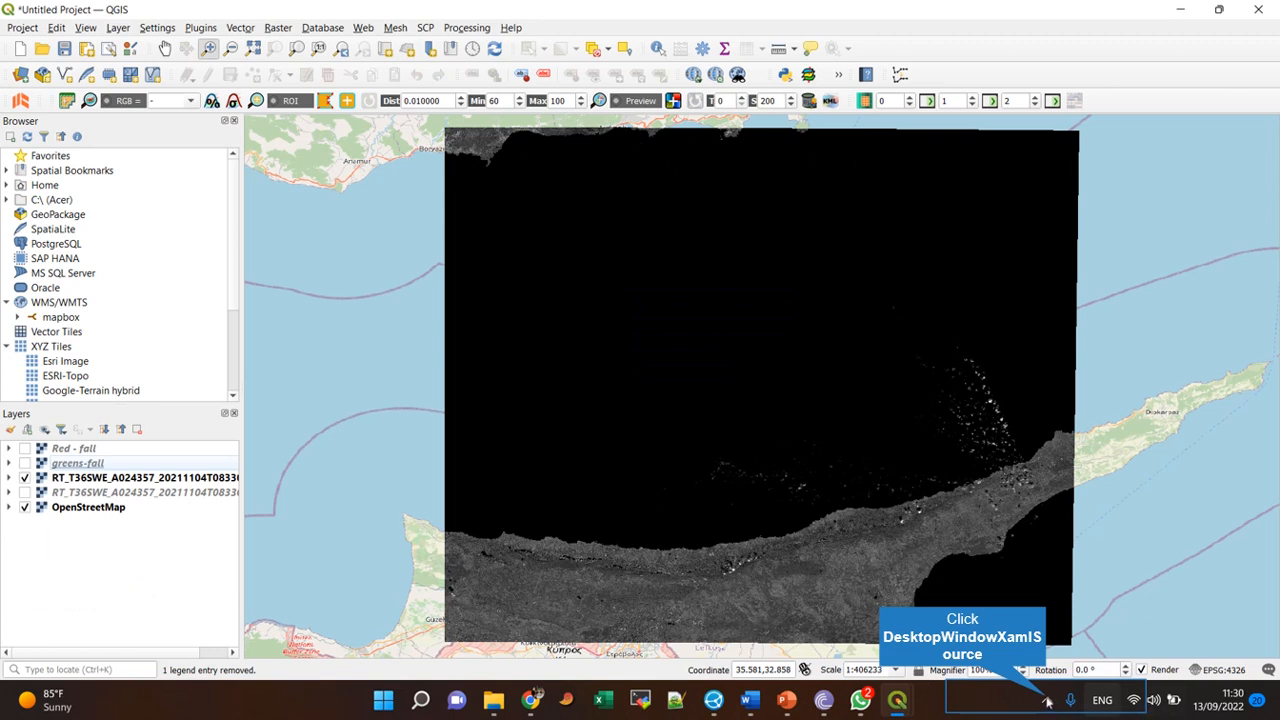